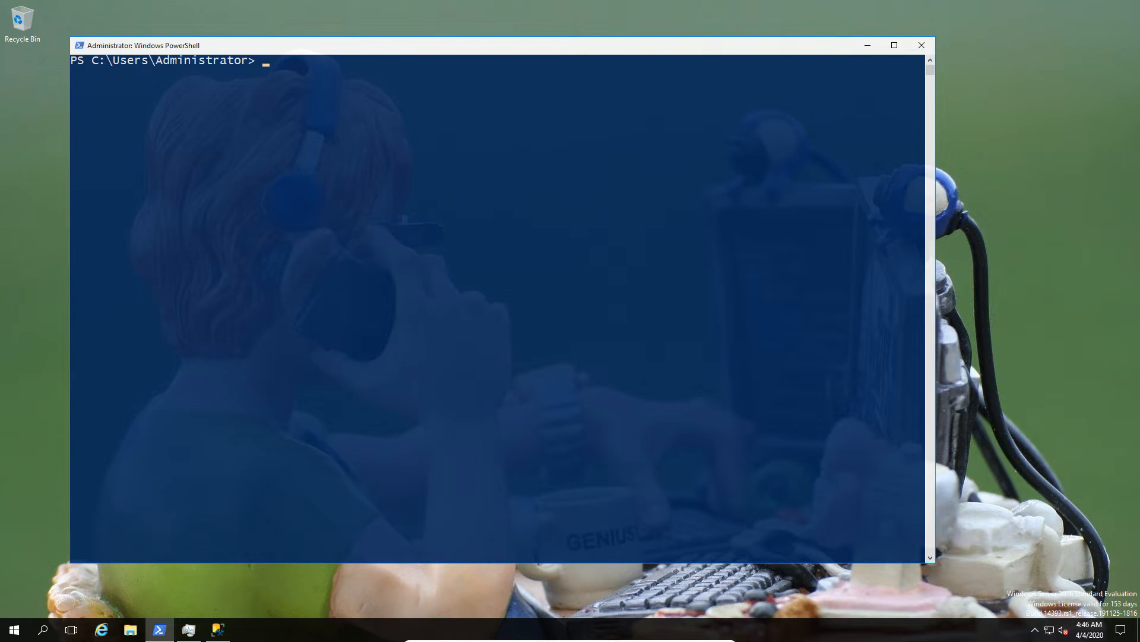
mouse_move(250, 54)
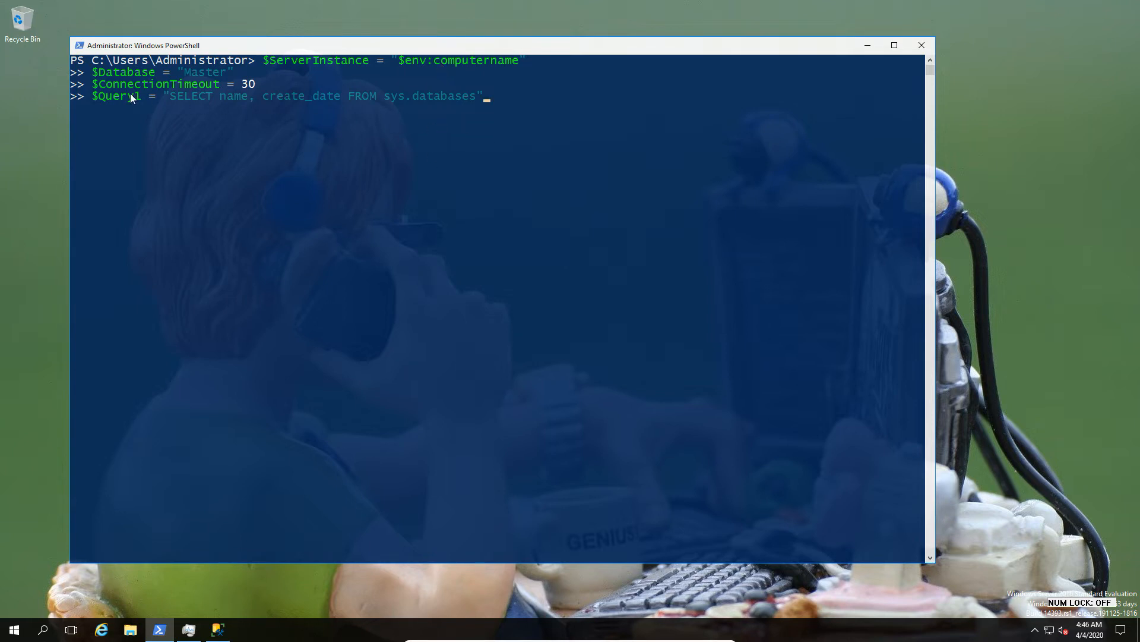
mouse_move(114, 106)
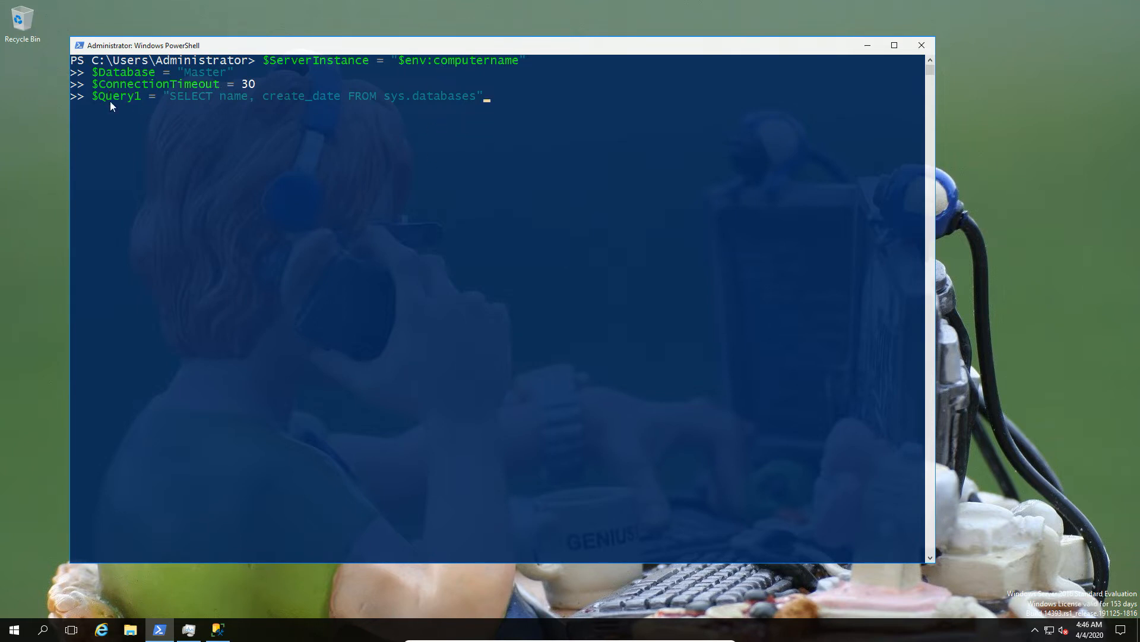
mouse_move(481, 107)
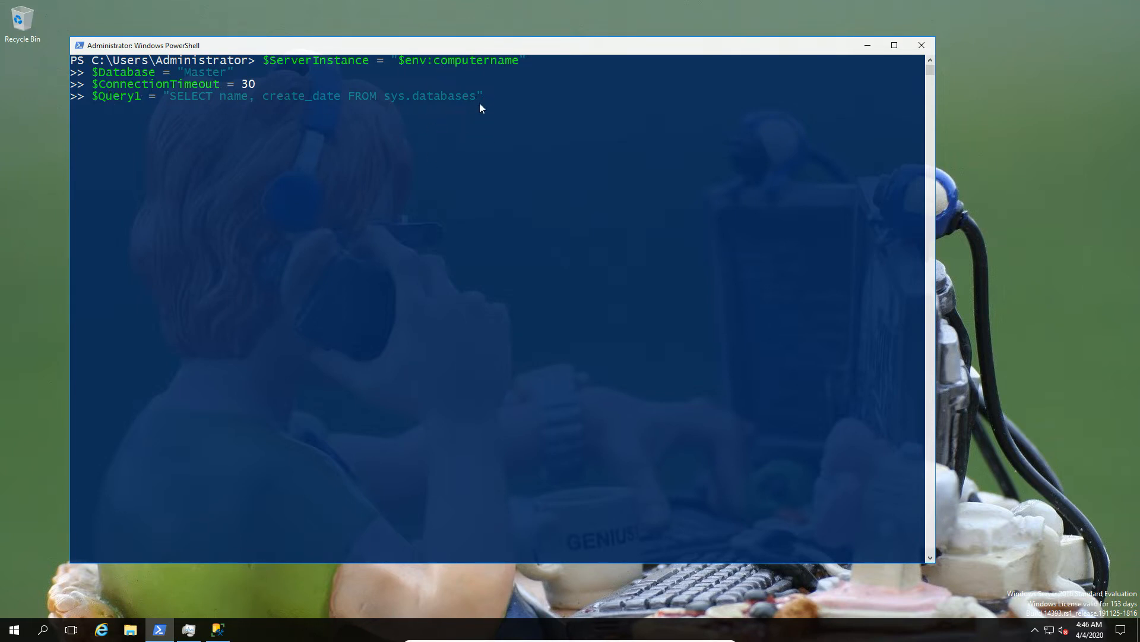
Run the assignments for server instance, Master database, 30-second timeout and database-listing $Query1
key("Return")
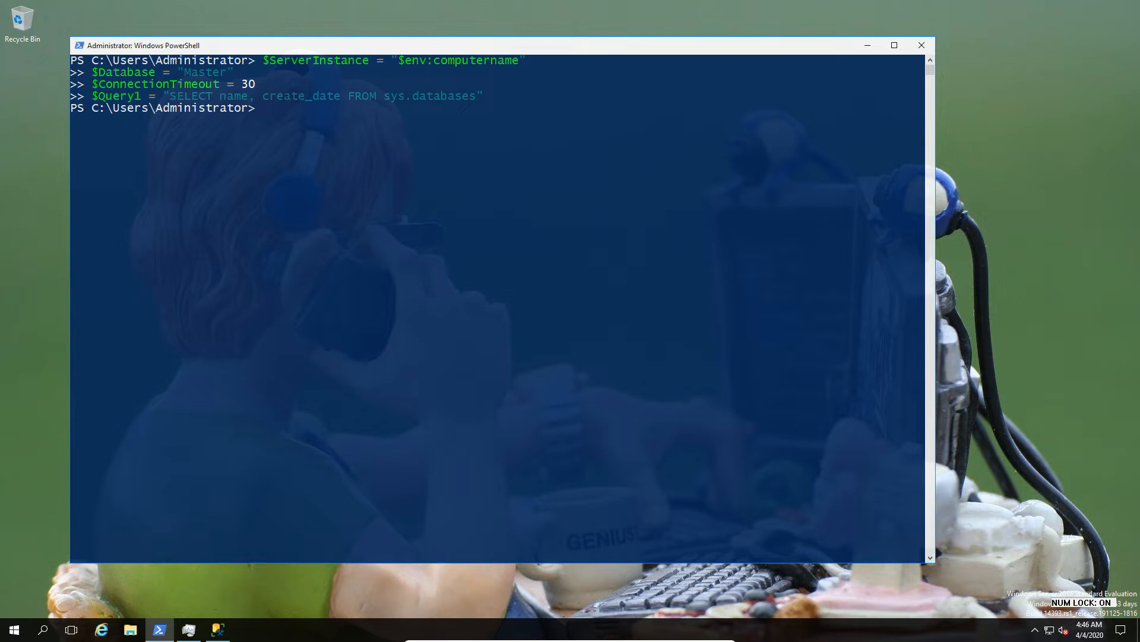
Create SQLConnection $conn and assign it the -f formatted $ConnectionString
type("$conn = new-object System.Data.SqlClient.SQLConnection")
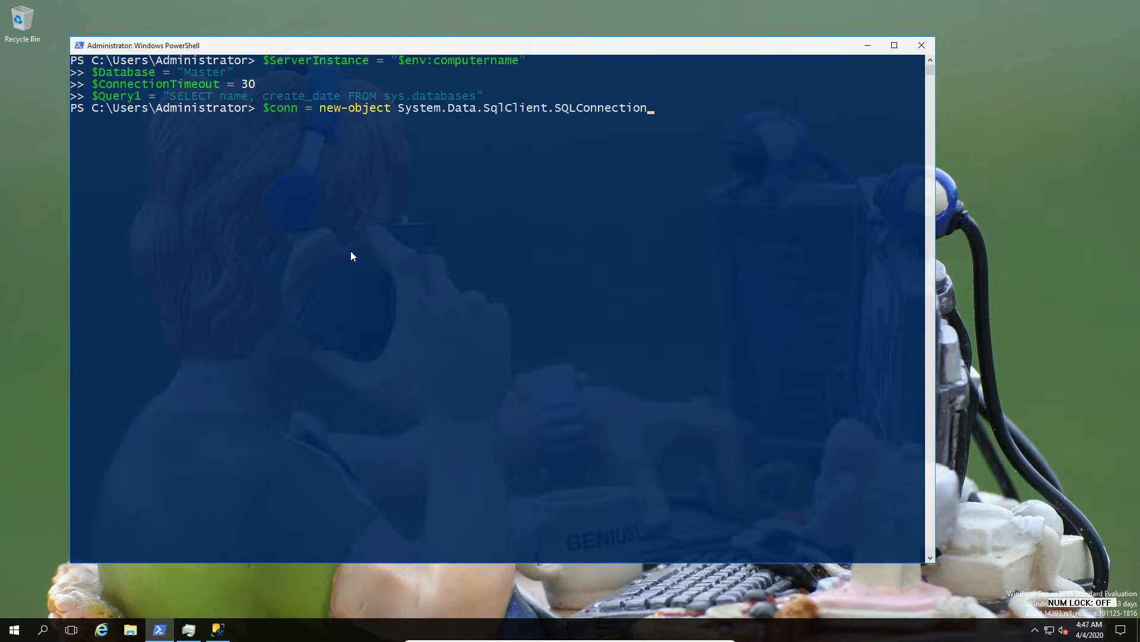
mouse_move(473, 116)
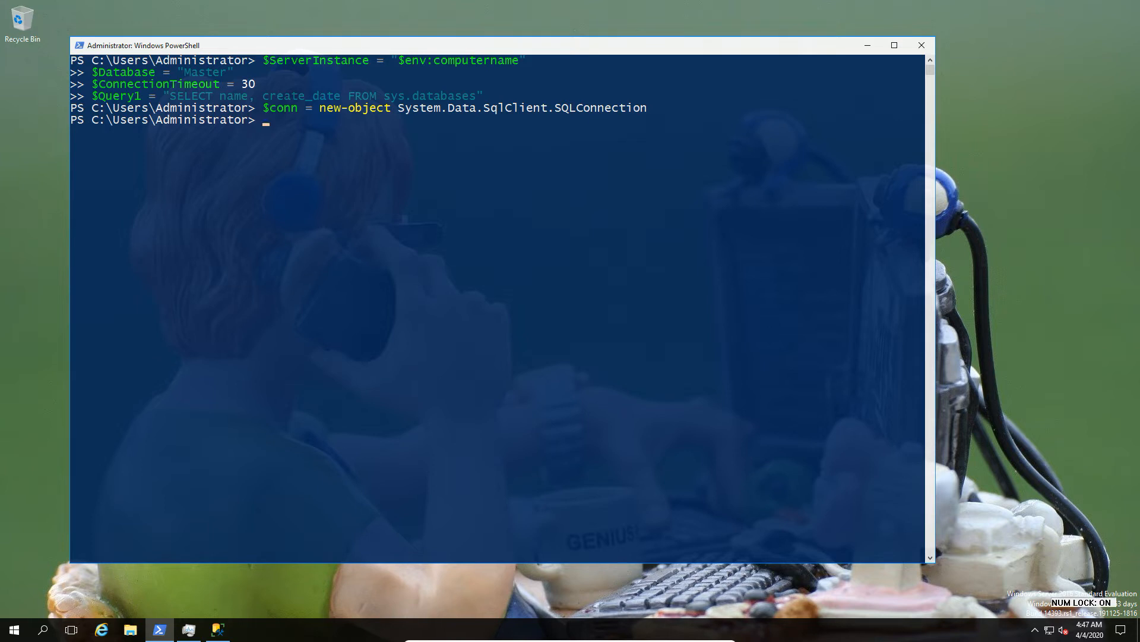
mouse_move(399, 184)
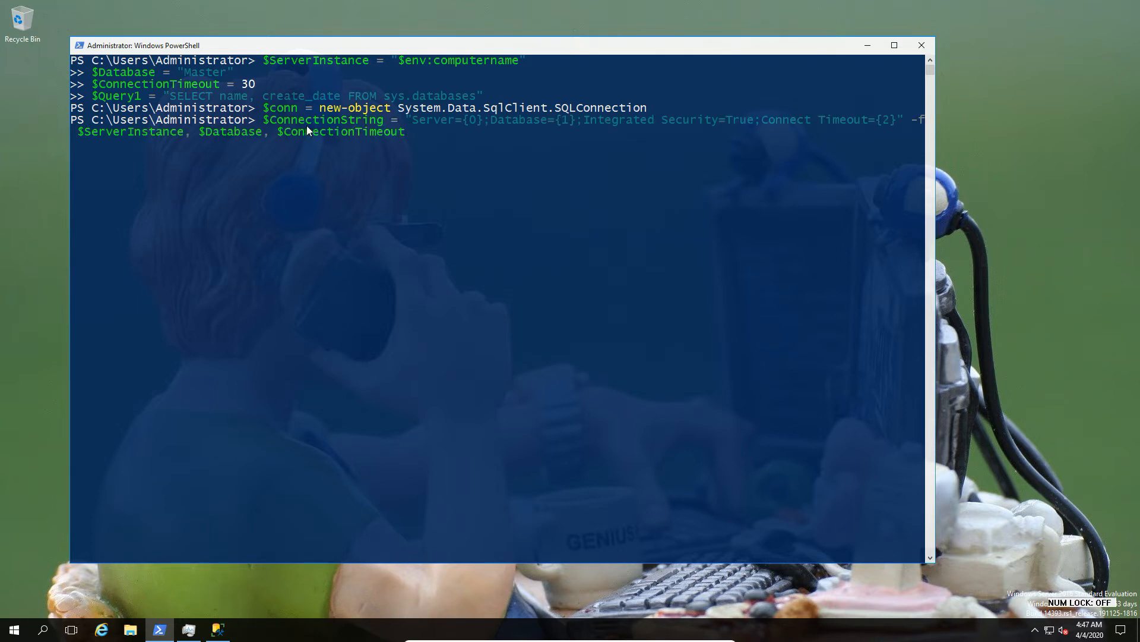
mouse_move(589, 126)
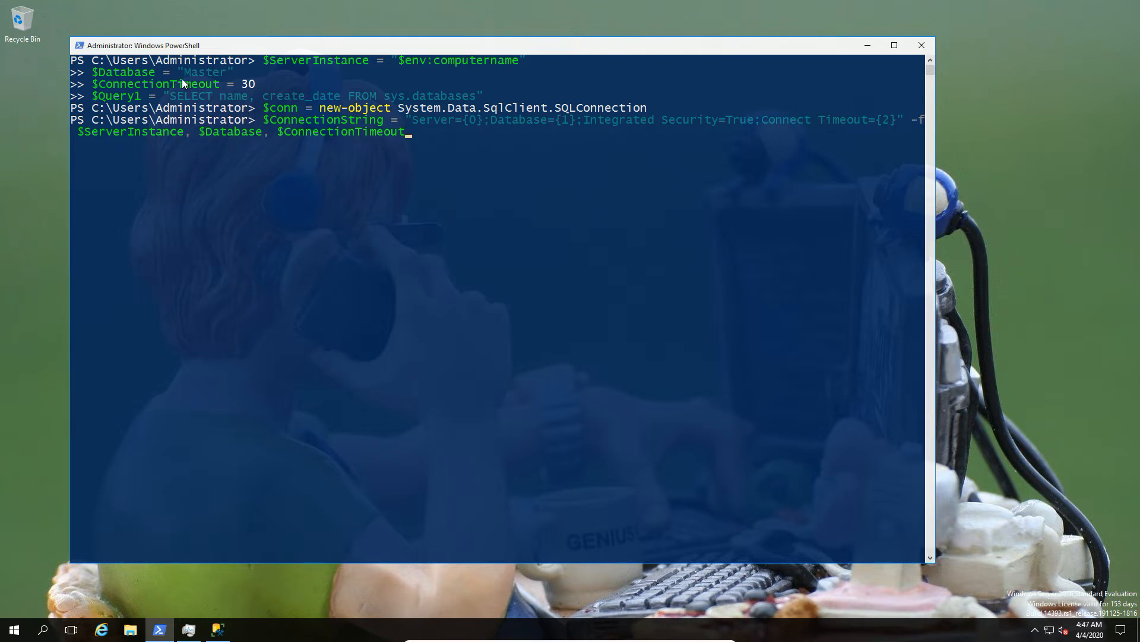
key("Return")
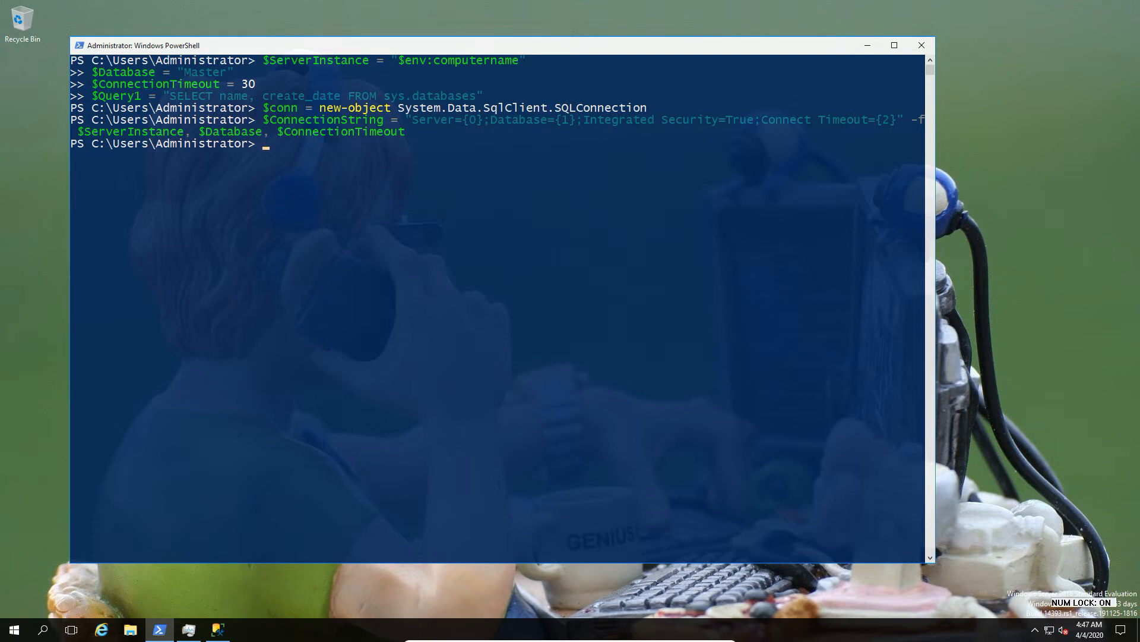
mouse_move(301, 234)
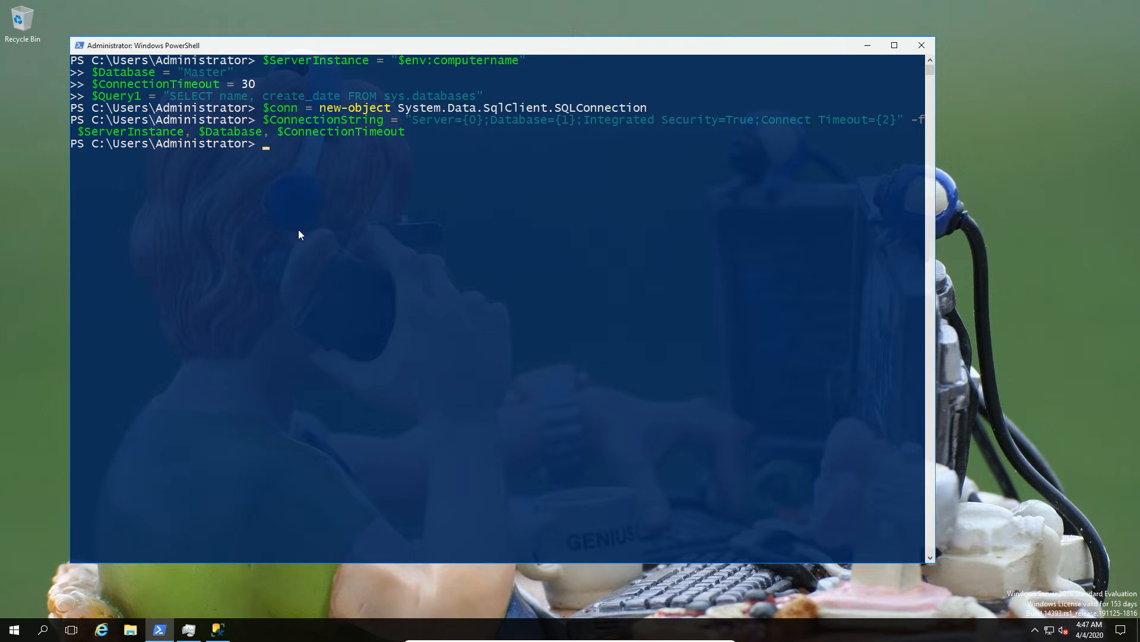
type("$conn.ConnectionString = $ConnectionString")
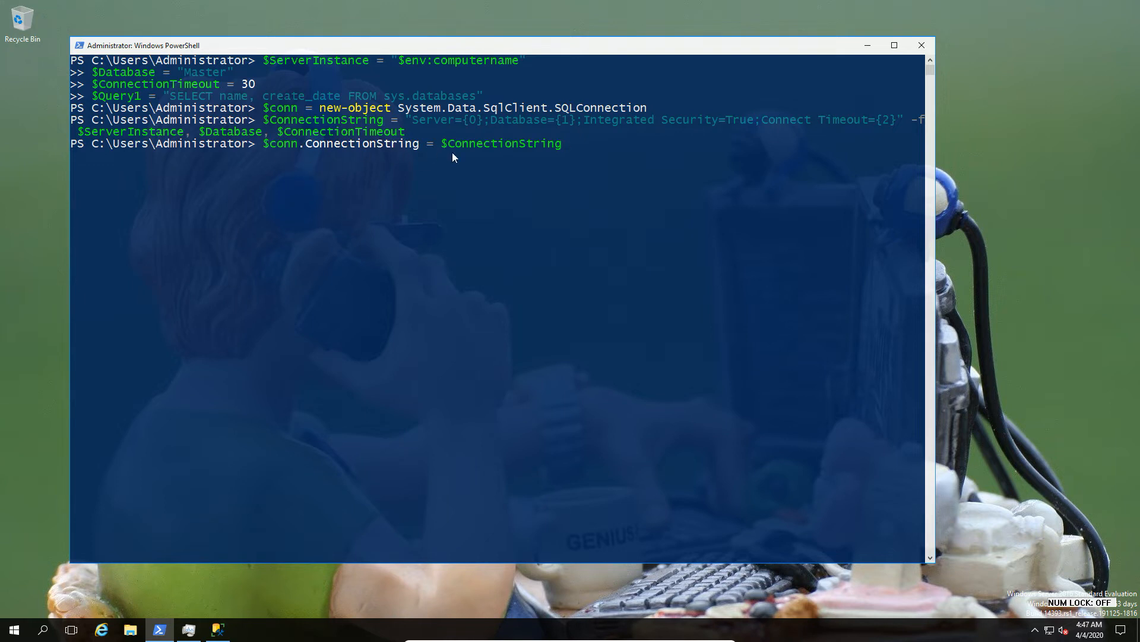
mouse_move(463, 157)
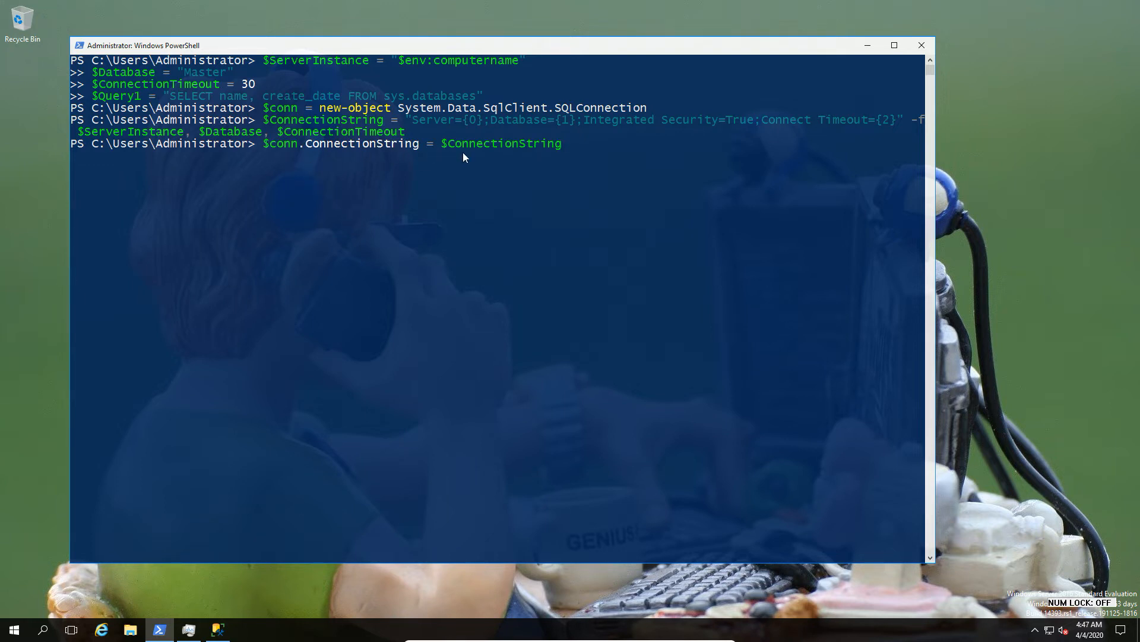
key("Return")
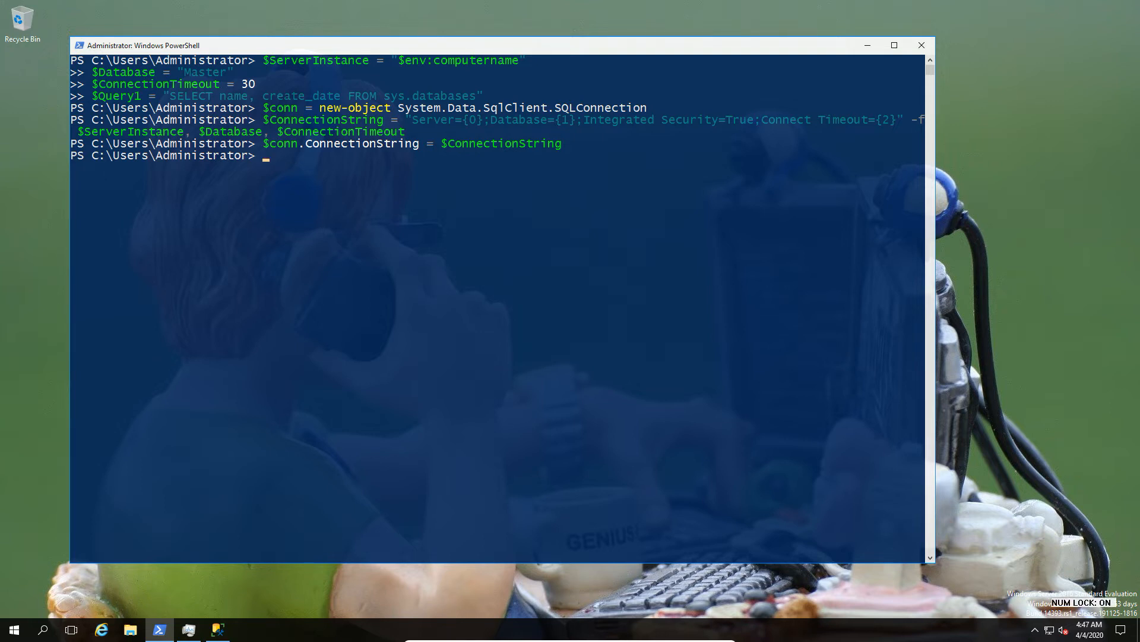
Open $conn and create SqlCommand $cmd1 running $Query1 over that connection
type("$conn.Open()")
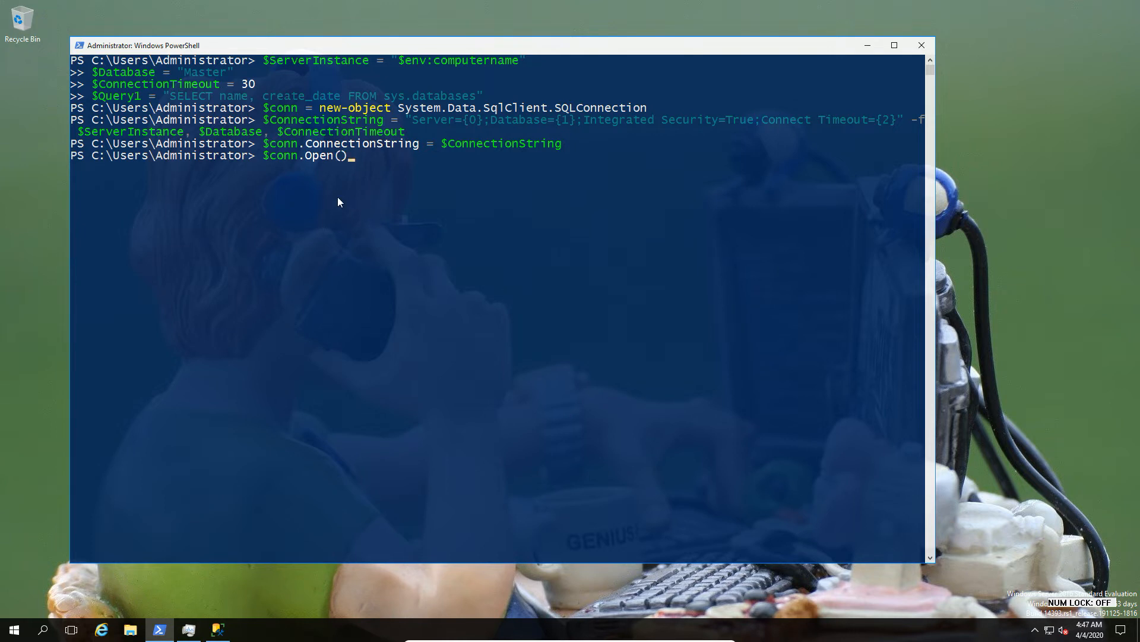
key("Return")
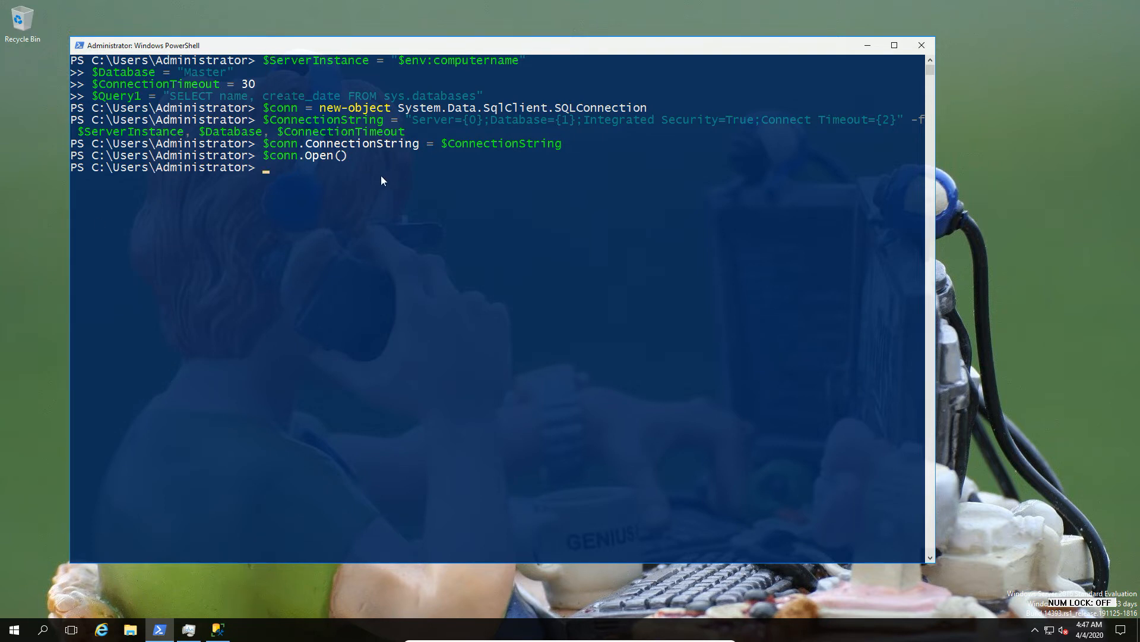
type("$cmd1 = New-Object system.Data.SqlClient.SqlCommand($Query1, $conn)")
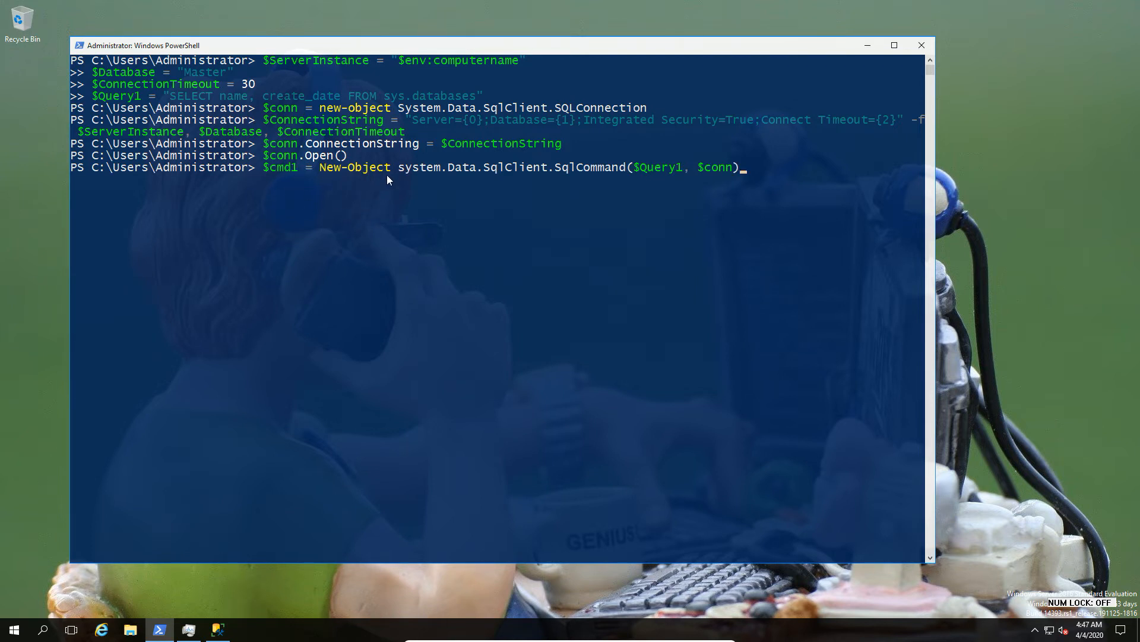
mouse_move(655, 176)
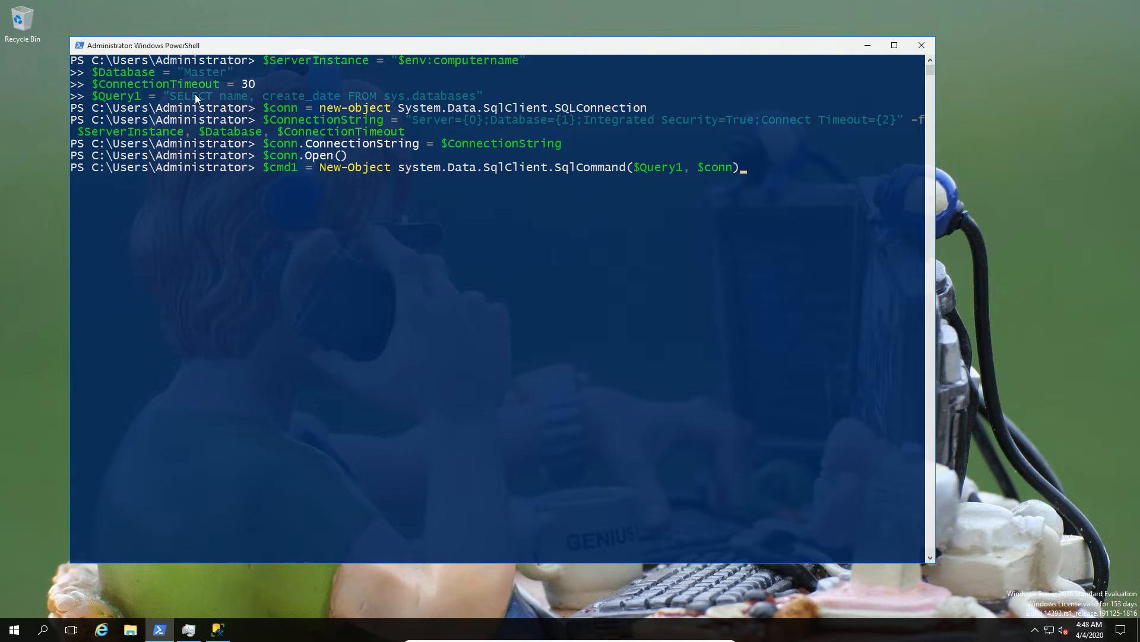
mouse_move(717, 175)
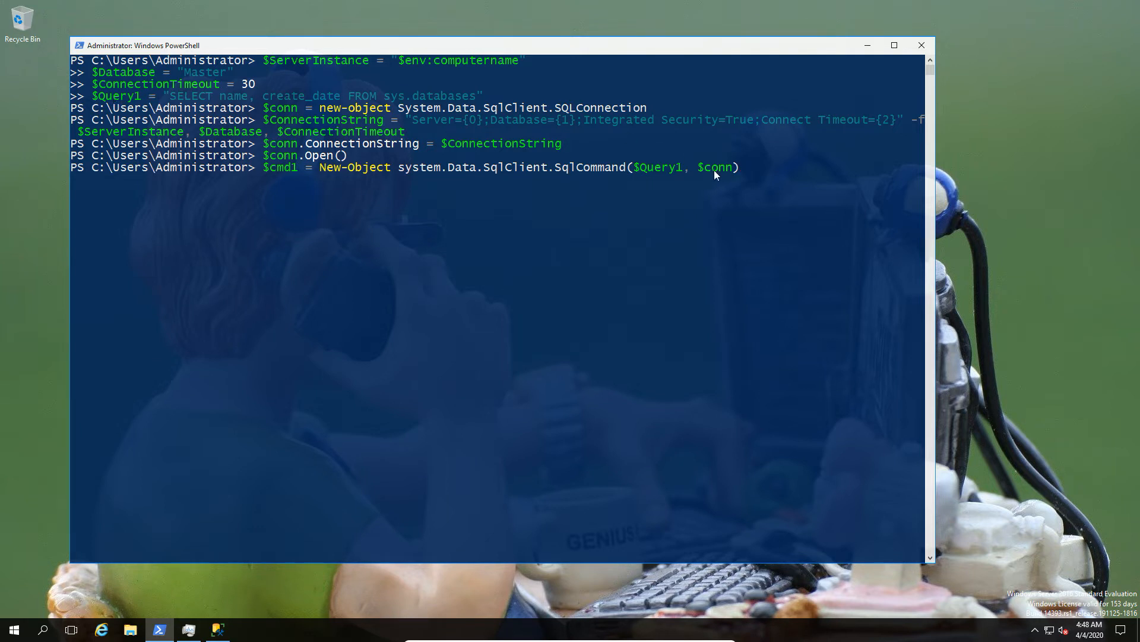
mouse_move(500, 122)
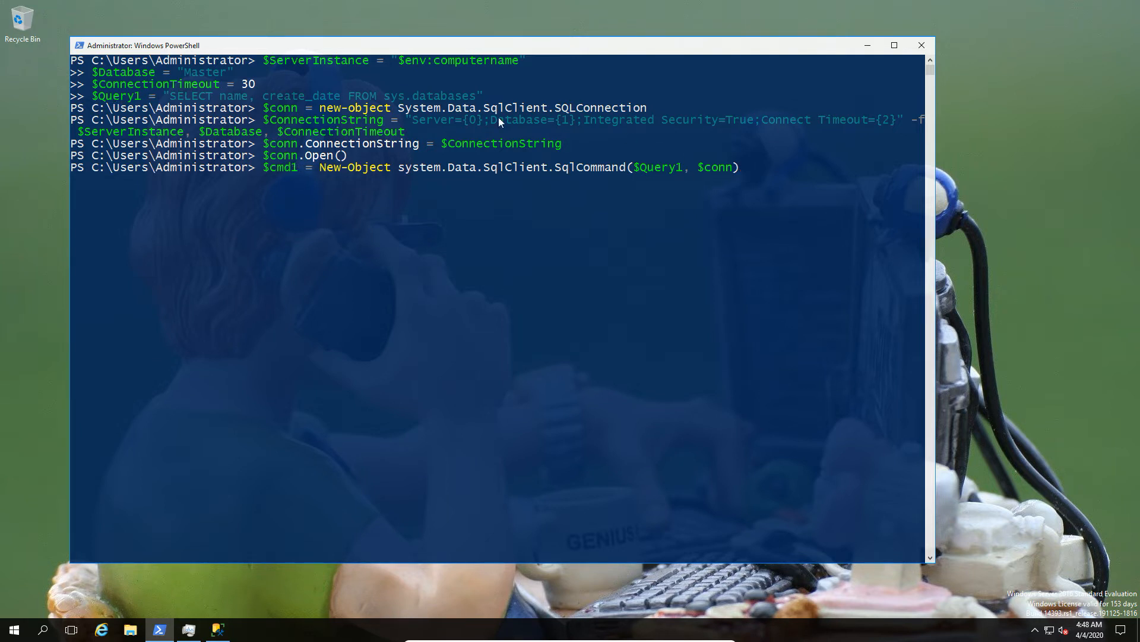
mouse_move(764, 49)
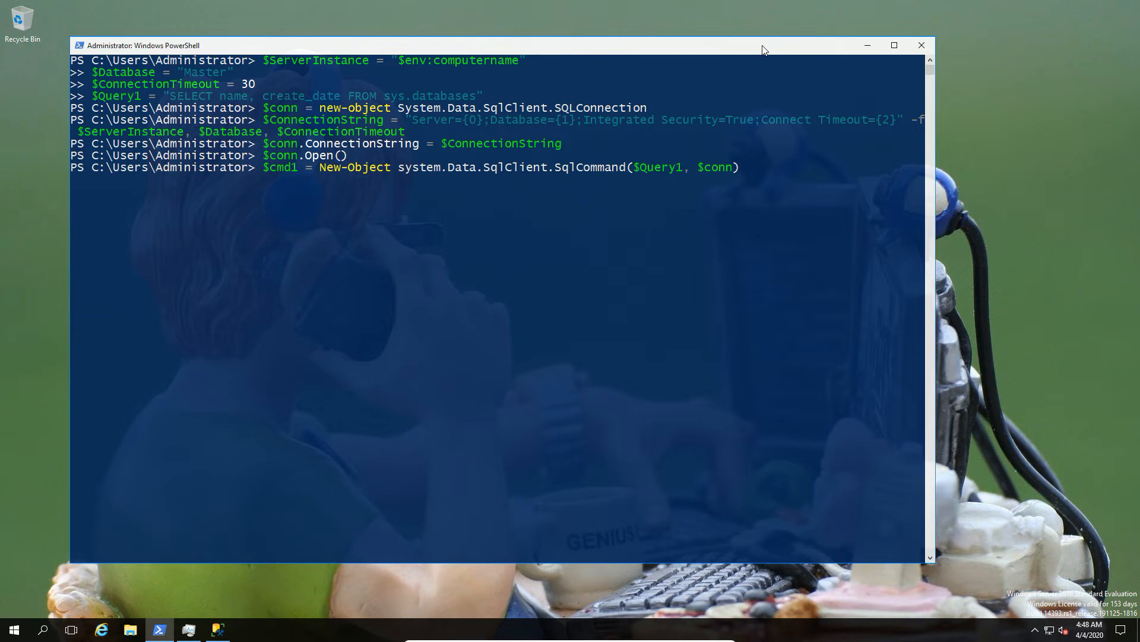
key("Return")
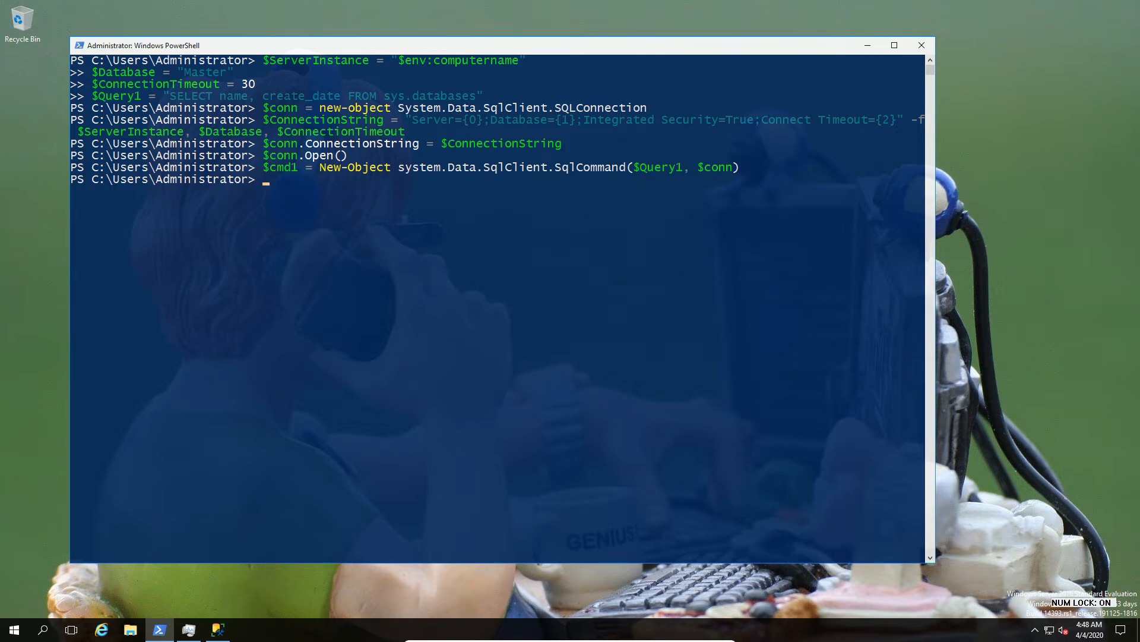
mouse_move(408, 191)
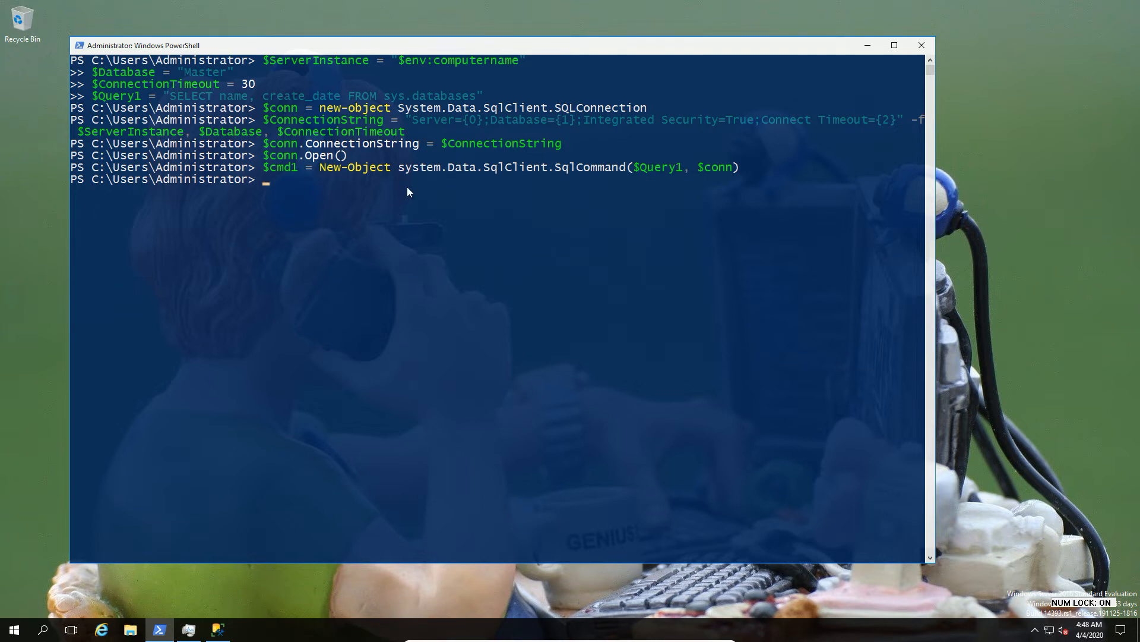
Create SqlDataAdapter $da1 and DataSet $datadatabases, then fill the DataSet from $da1
type("$da1 = New-Object System.Data.SqlClient.SqlDataAdapter($cmd1)")
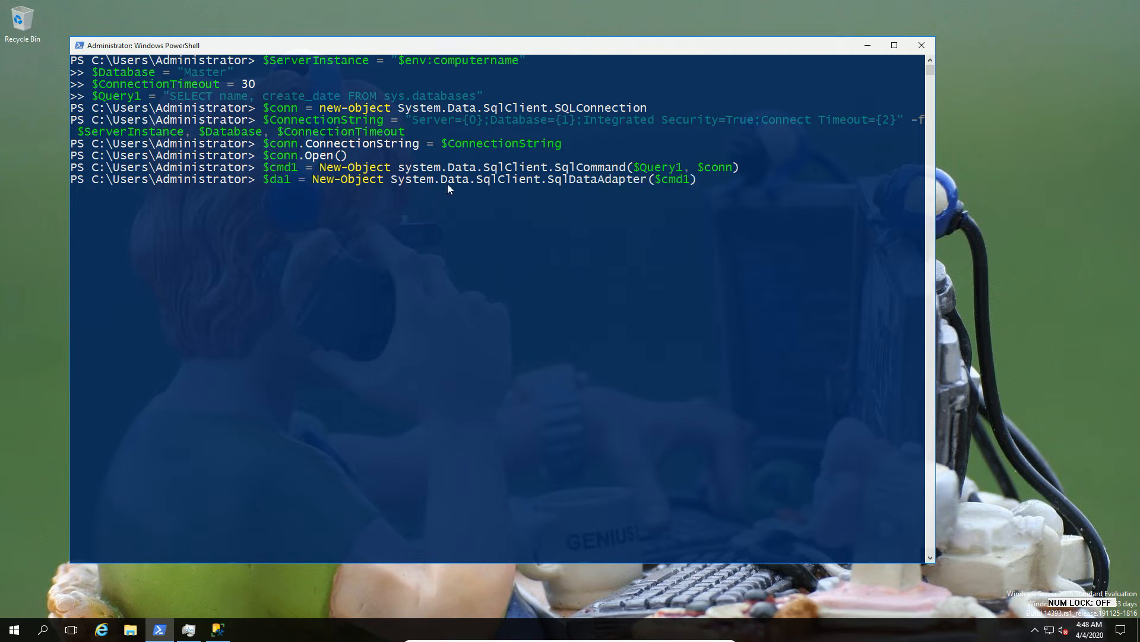
mouse_move(695, 197)
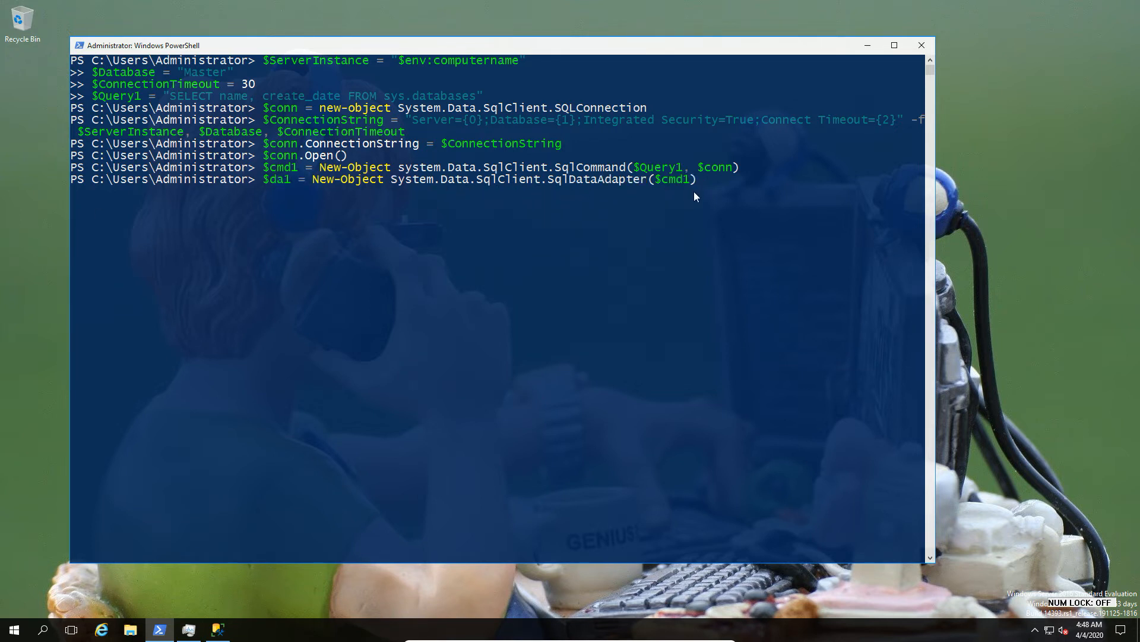
mouse_move(507, 193)
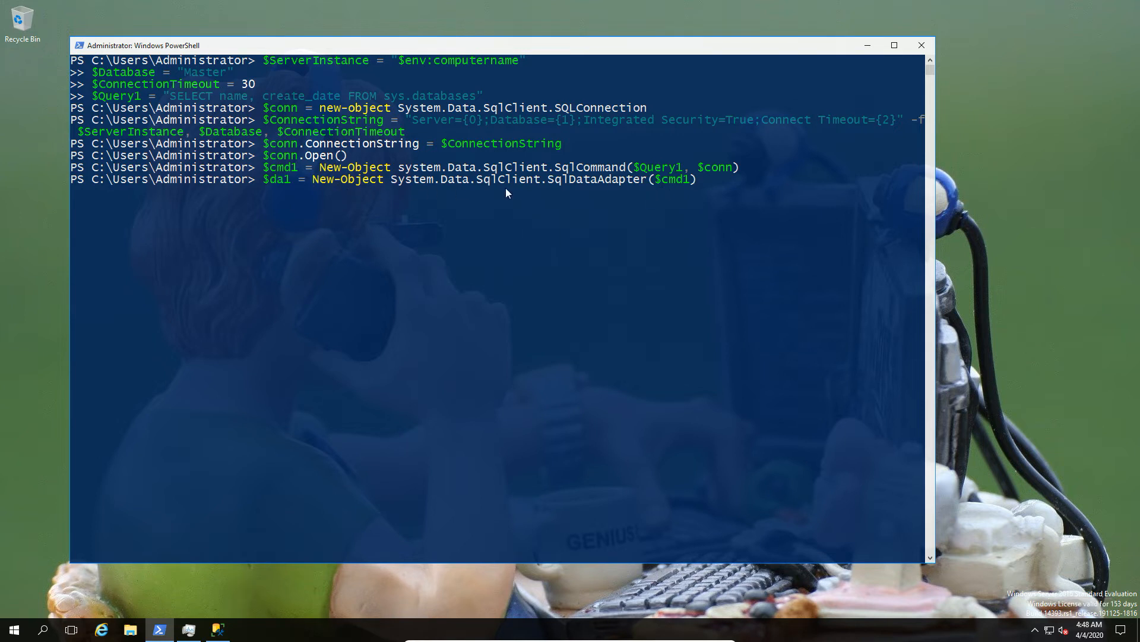
key("Return")
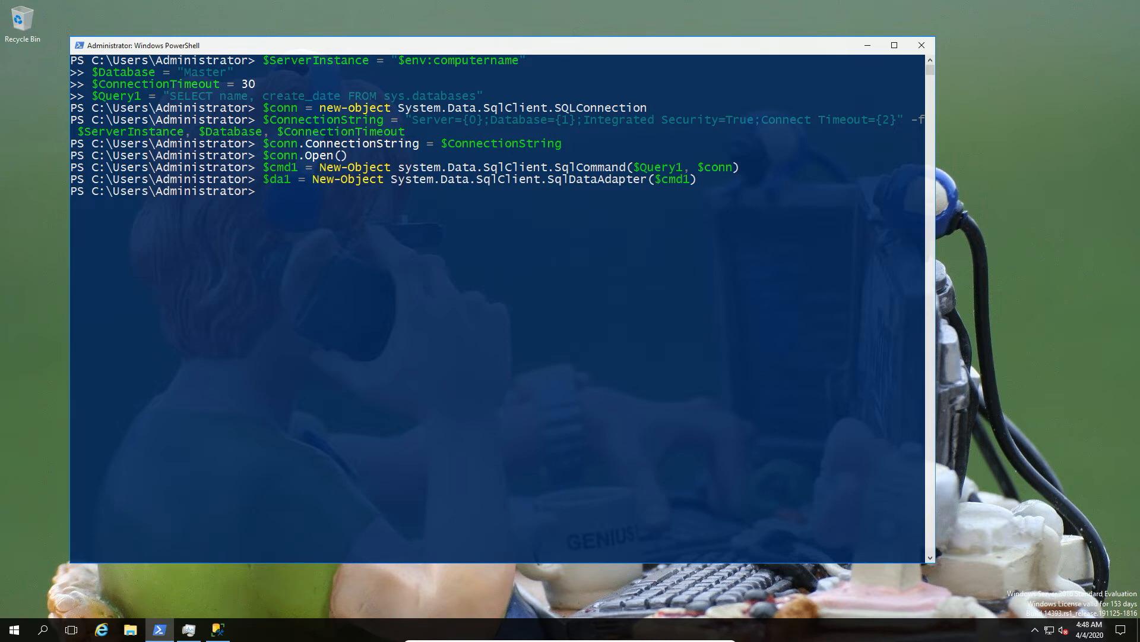
mouse_move(369, 292)
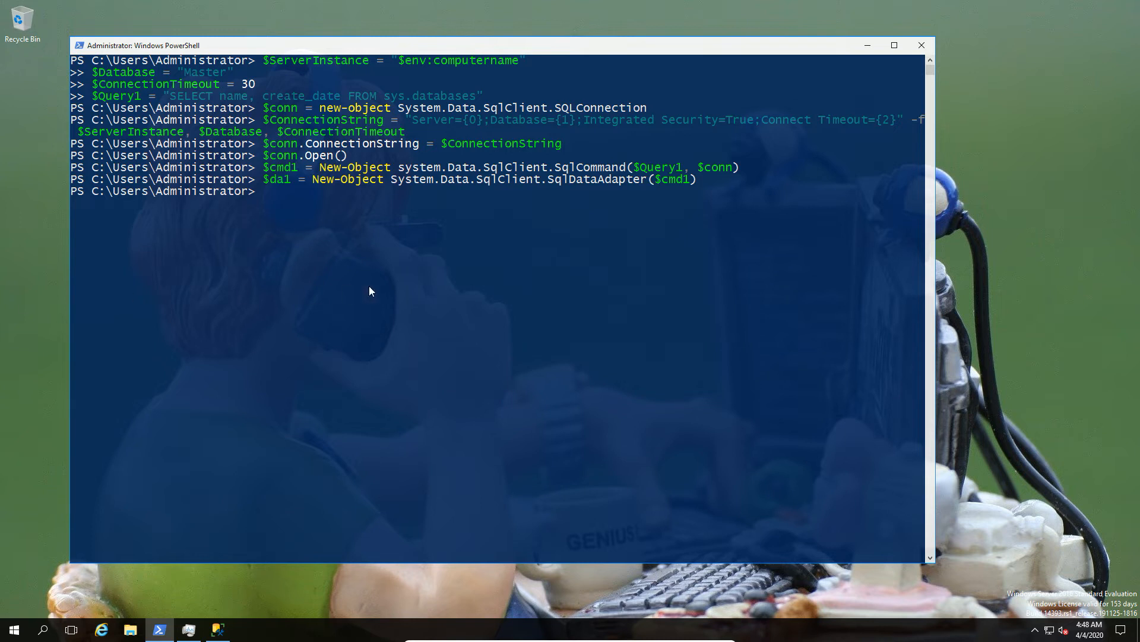
type("$datadatabases = New-Object System.Data.DataSet")
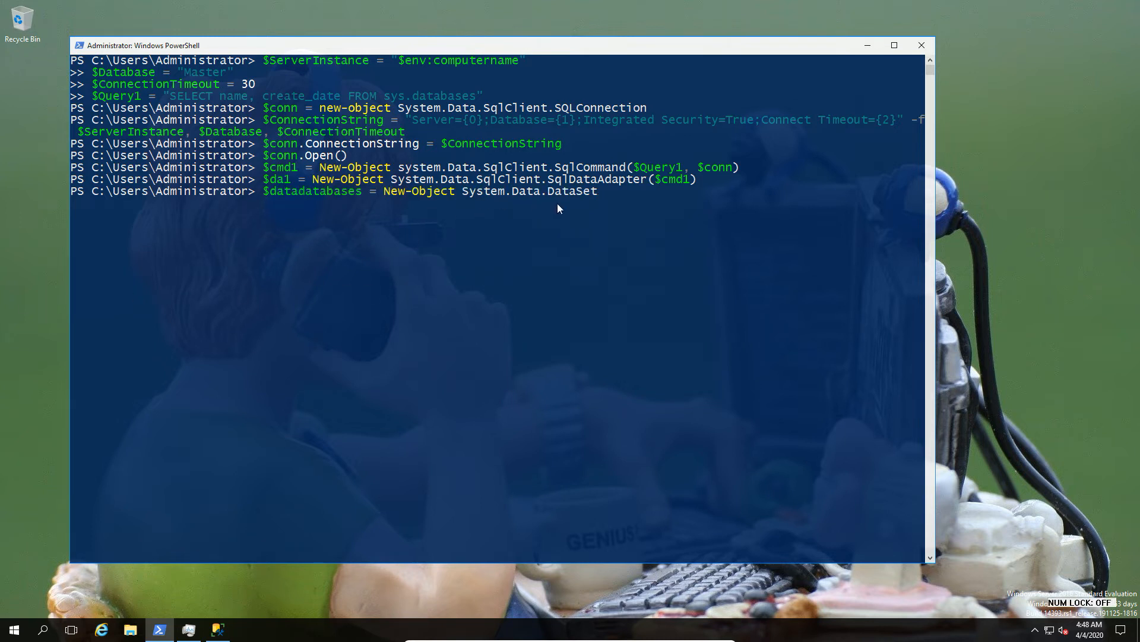
key("Return")
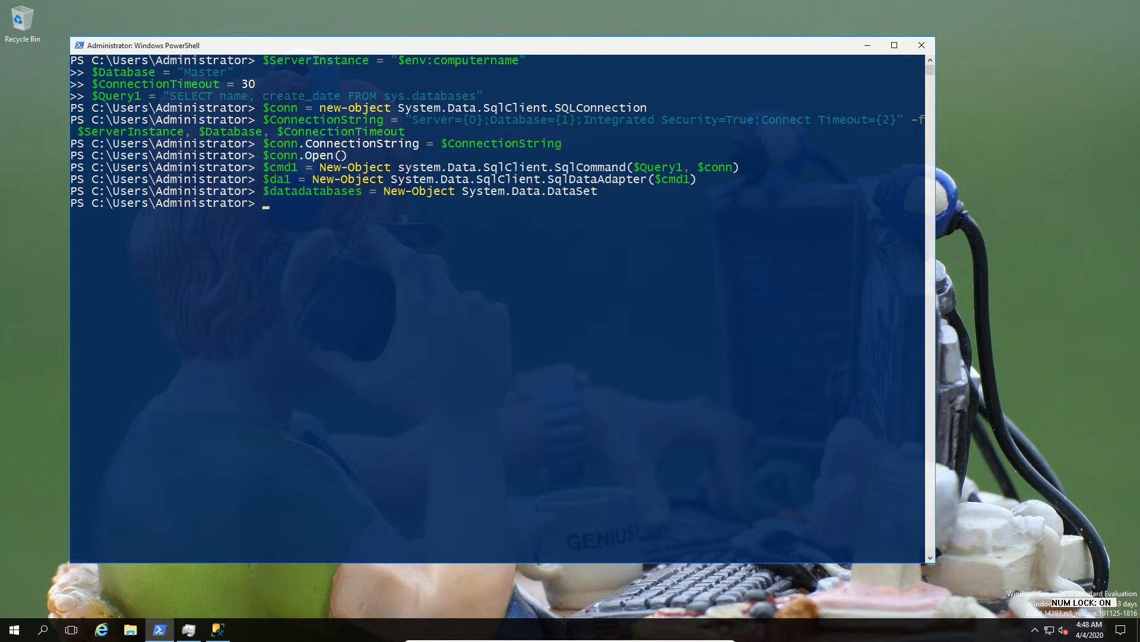
type("[void]$da1.Fill($datadatabases)")
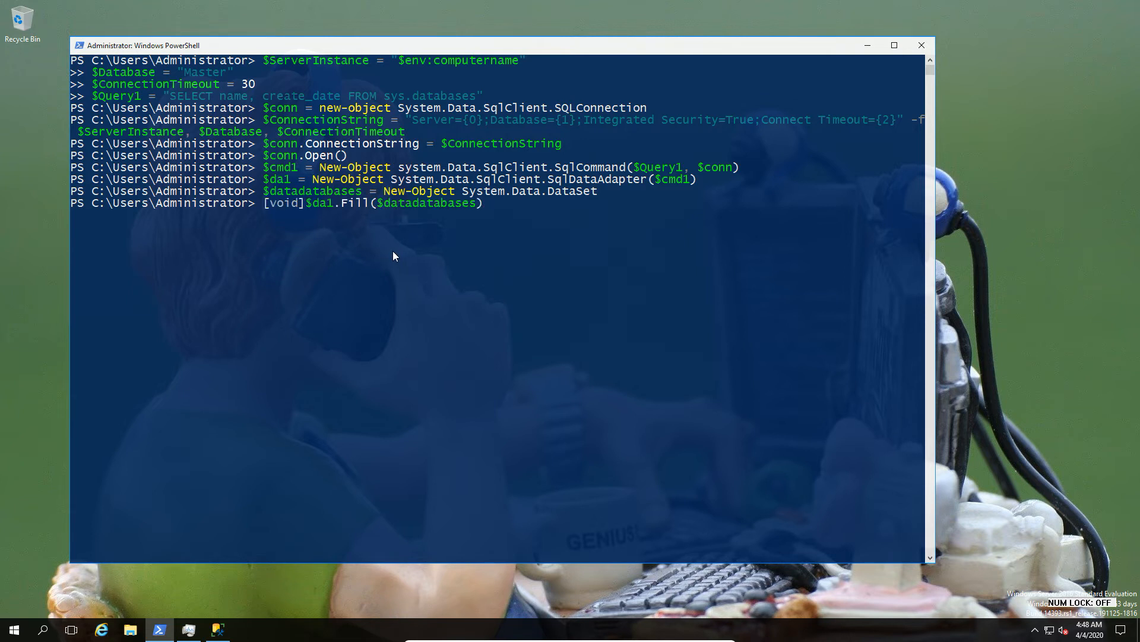
key("Return")
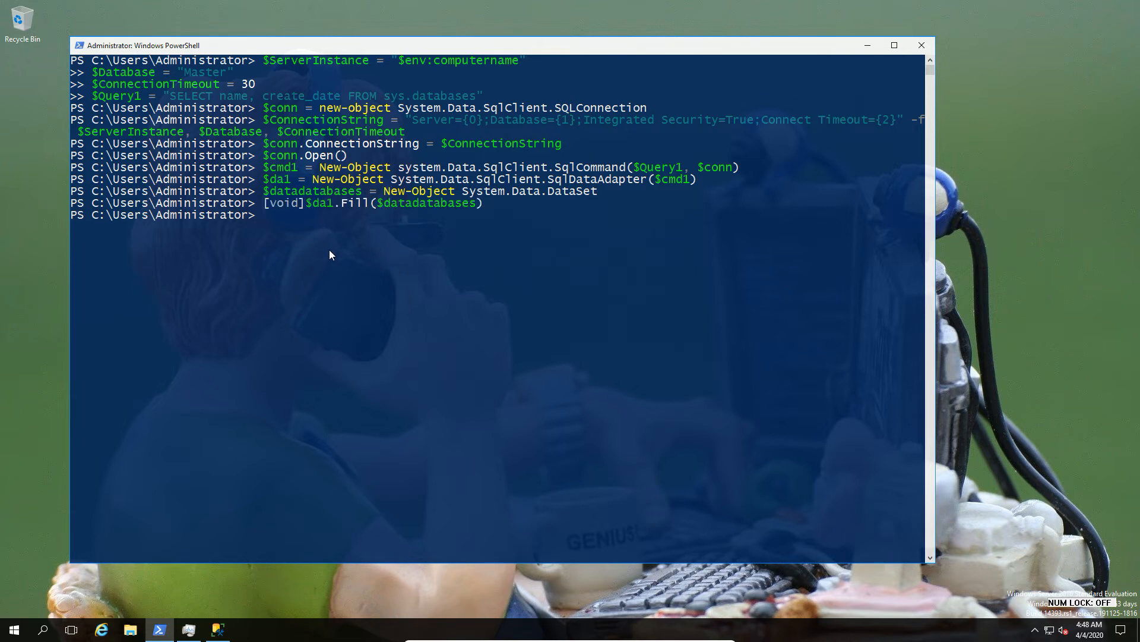
mouse_move(486, 209)
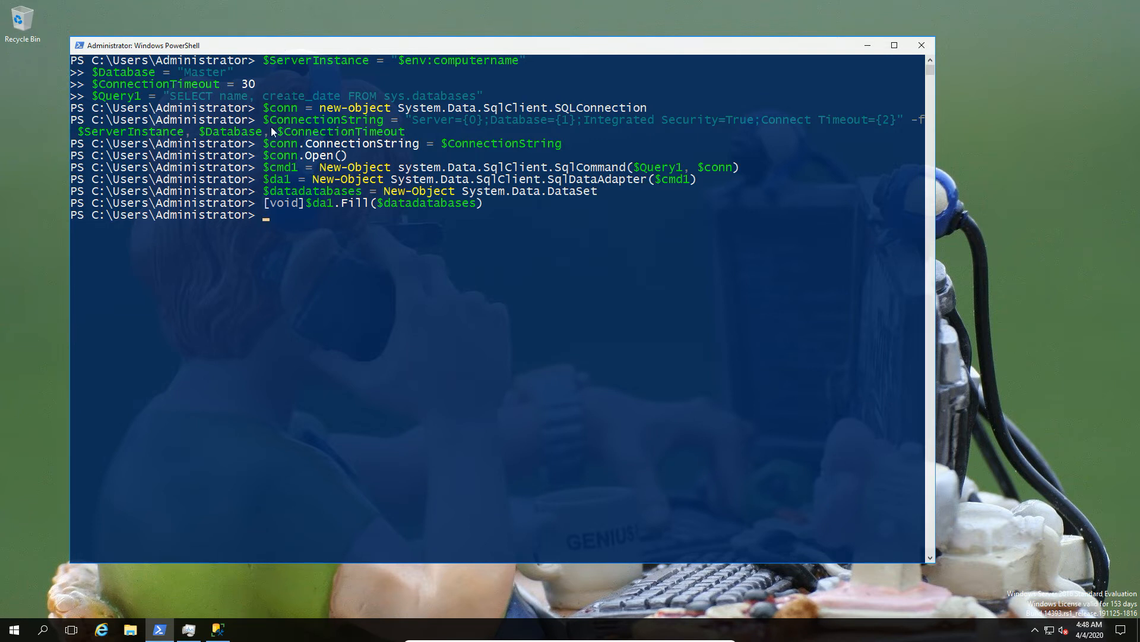
mouse_move(351, 313)
type("$")
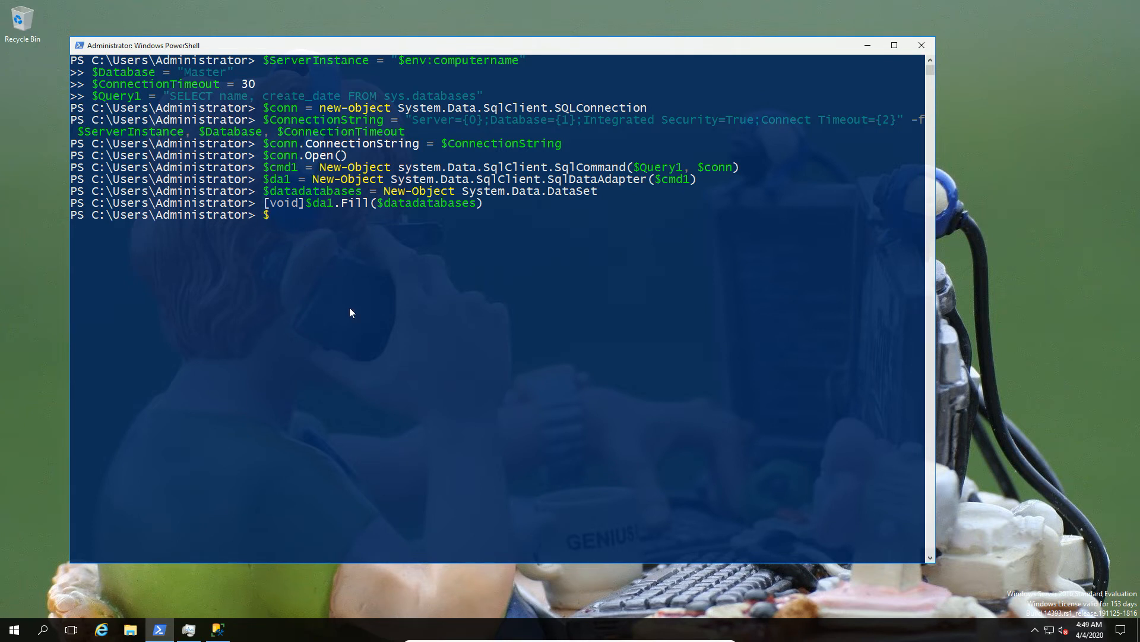
Output $datadatabases to display its properties, including the Tables entry
type("data")
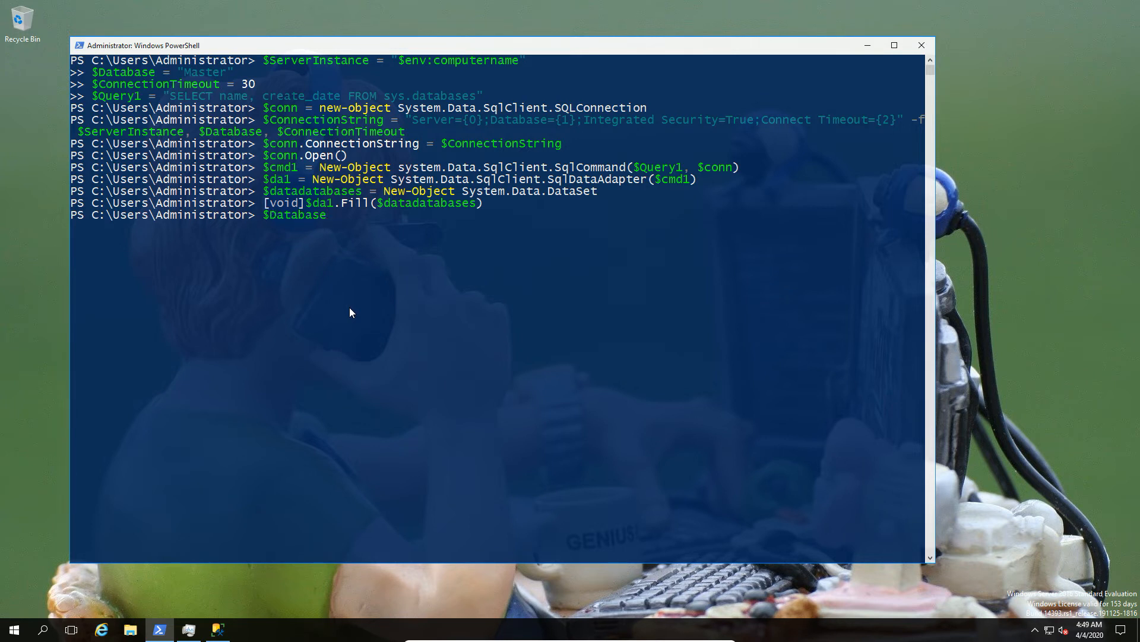
type("datadatabases")
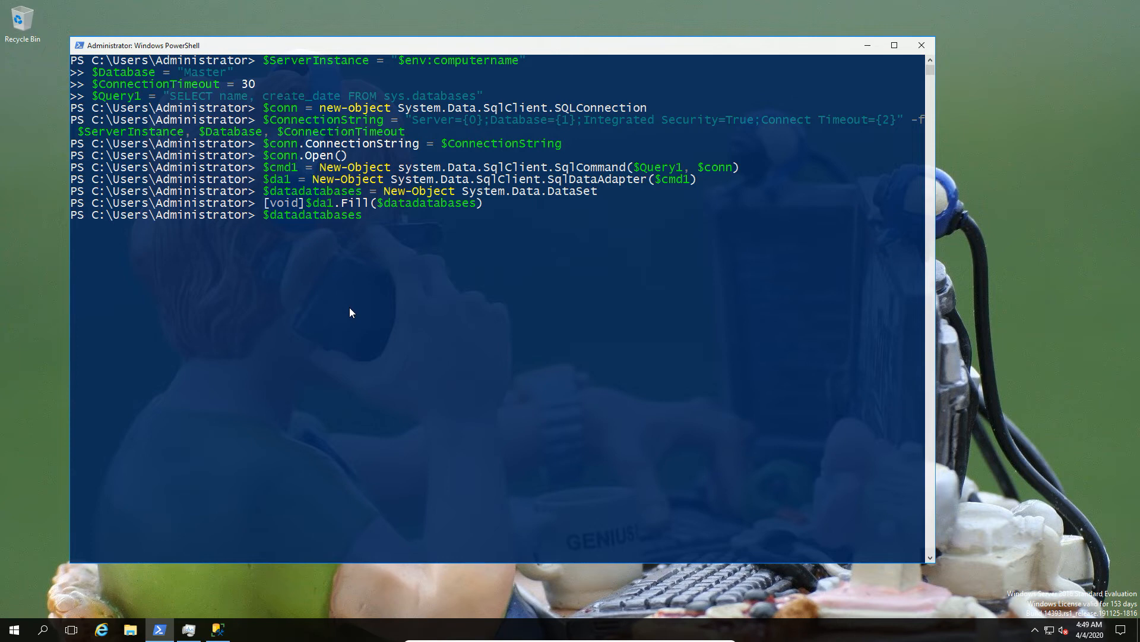
key("Return")
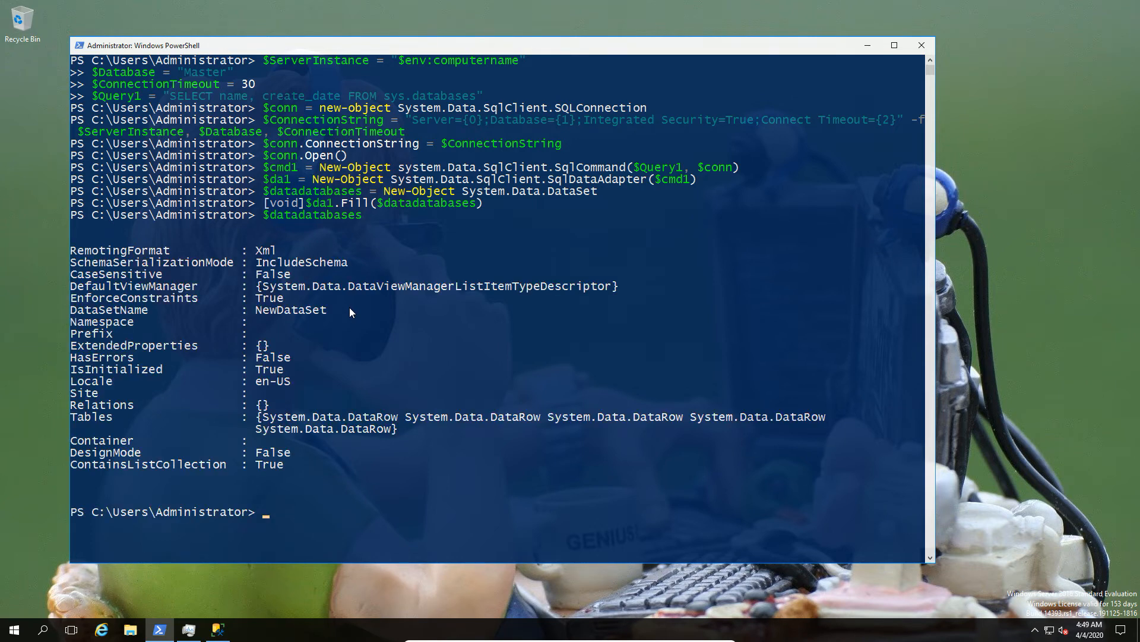
mouse_move(320, 471)
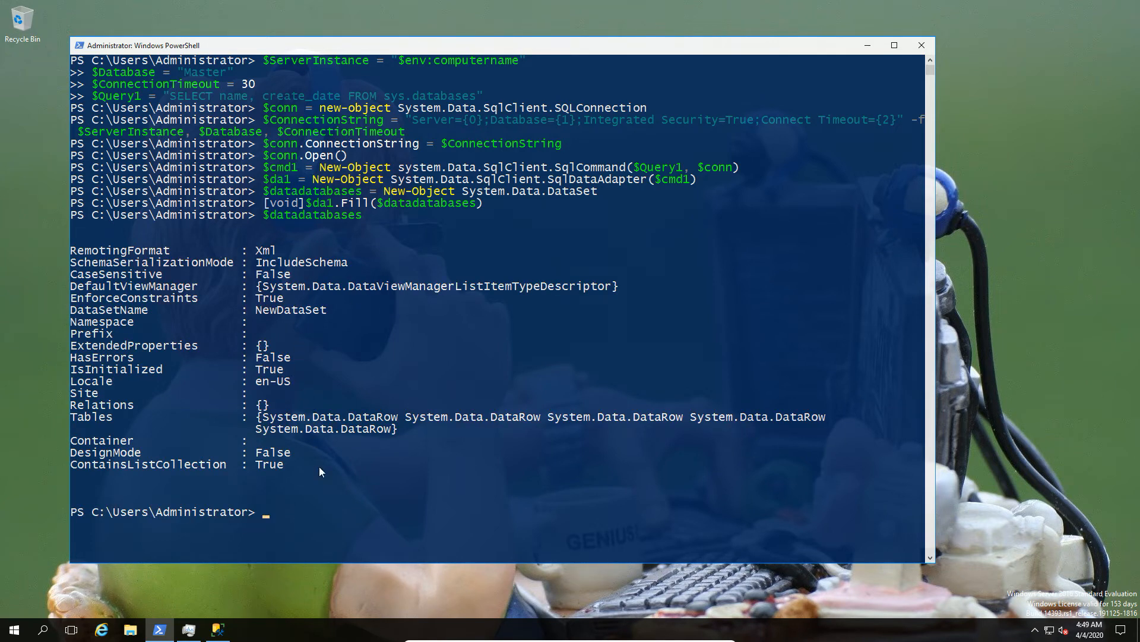
mouse_move(122, 432)
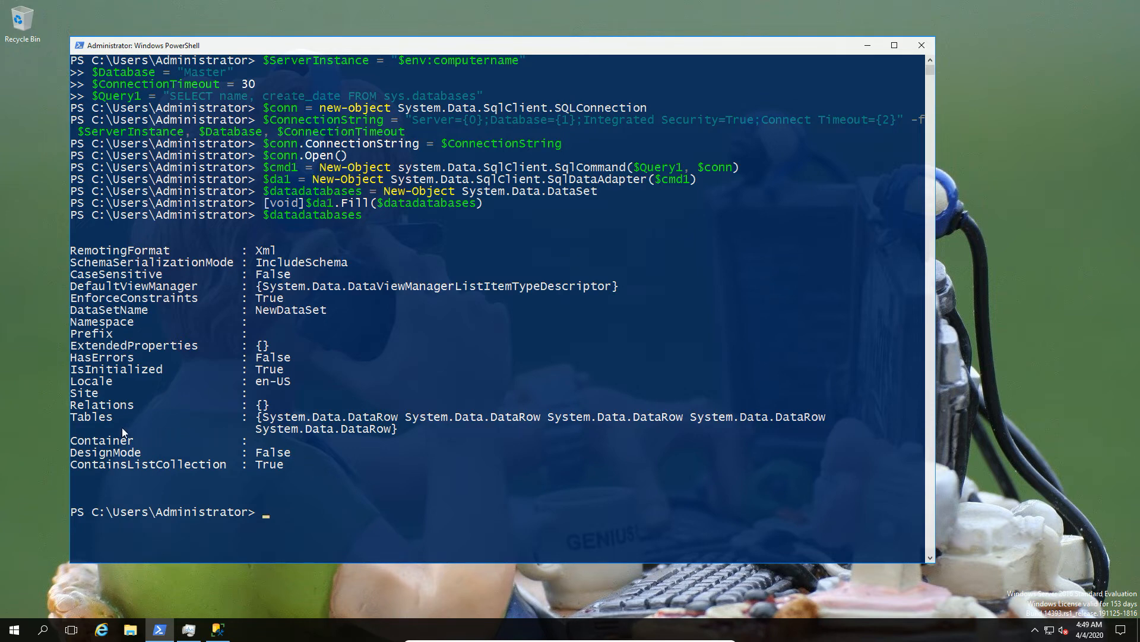
mouse_move(473, 422)
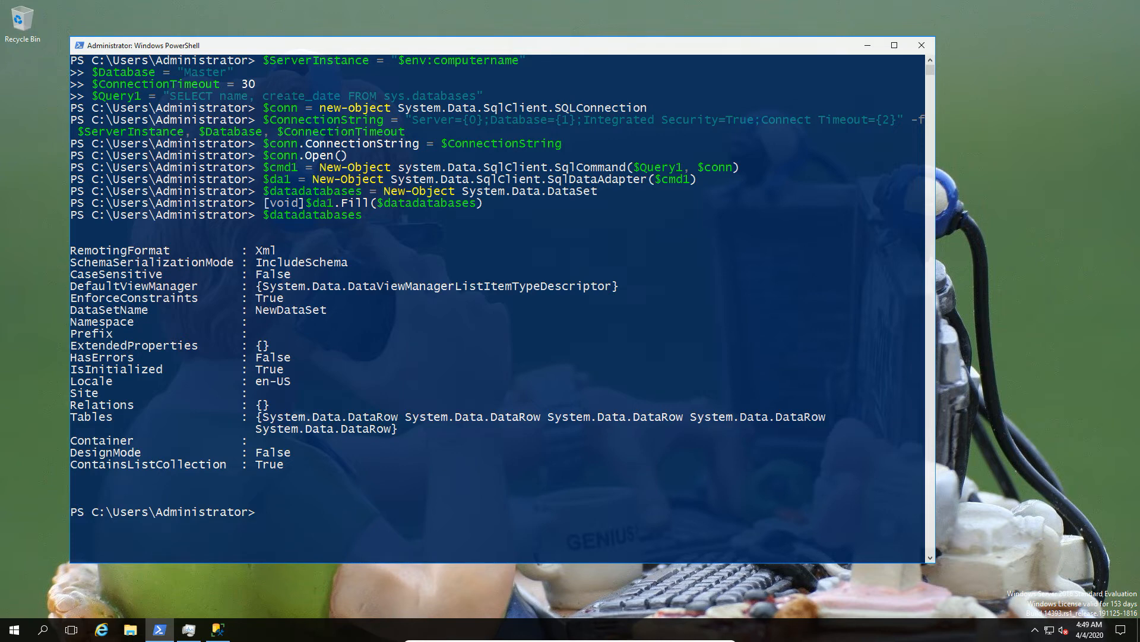
Show $datadatabases.Tables[0] with names and create dates for master, tempdb, model, msdb, Demo
type("$datadatabases")
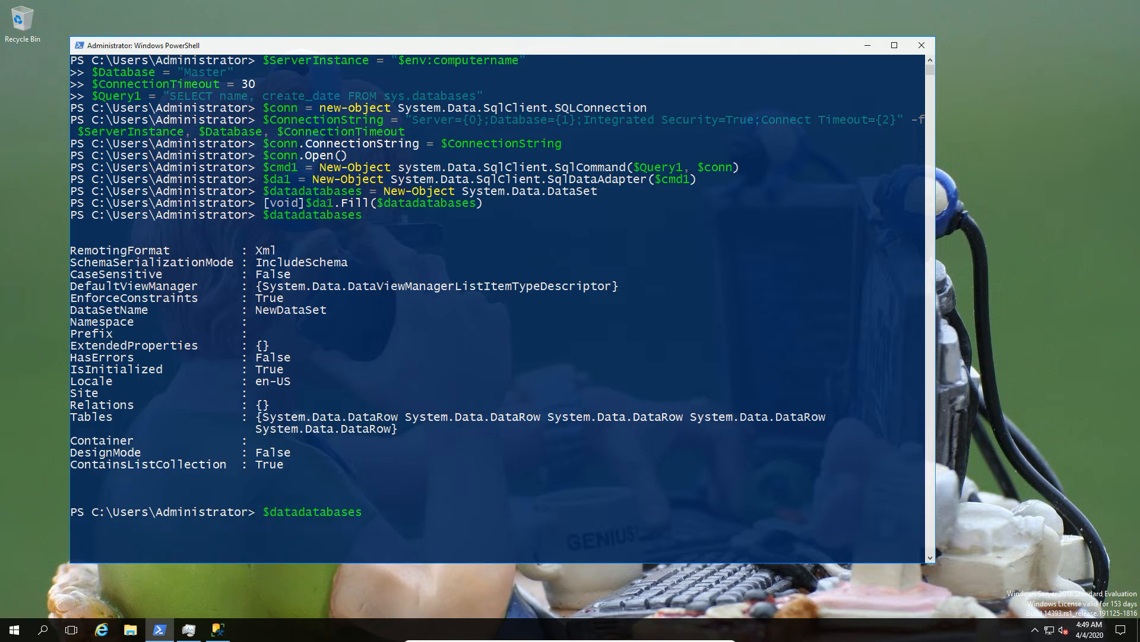
type(".tabol")
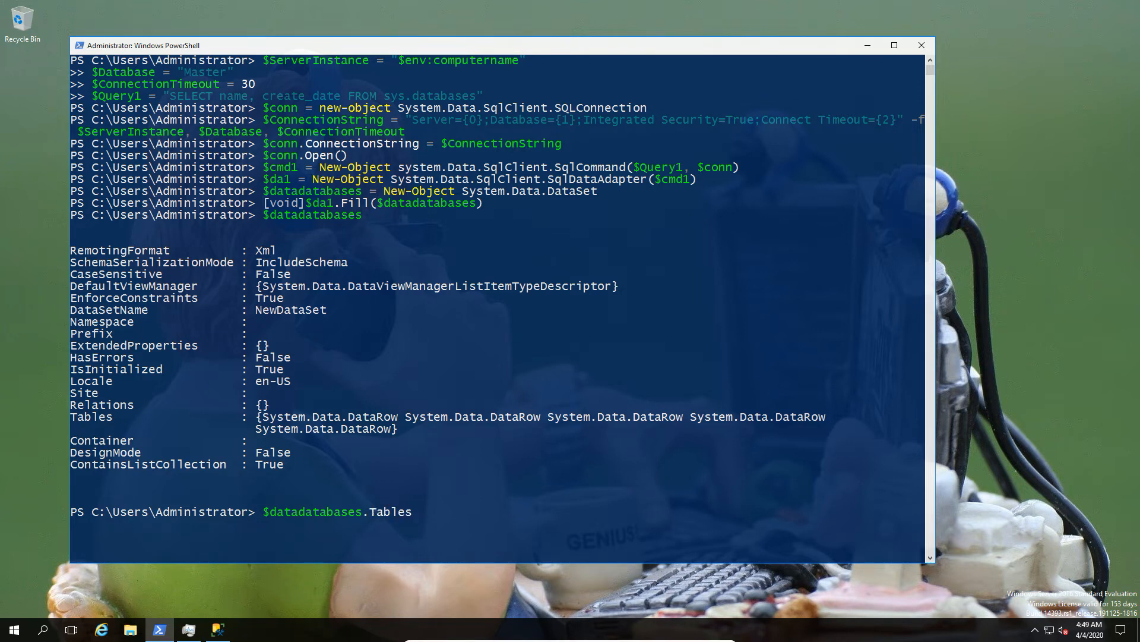
type("[0")
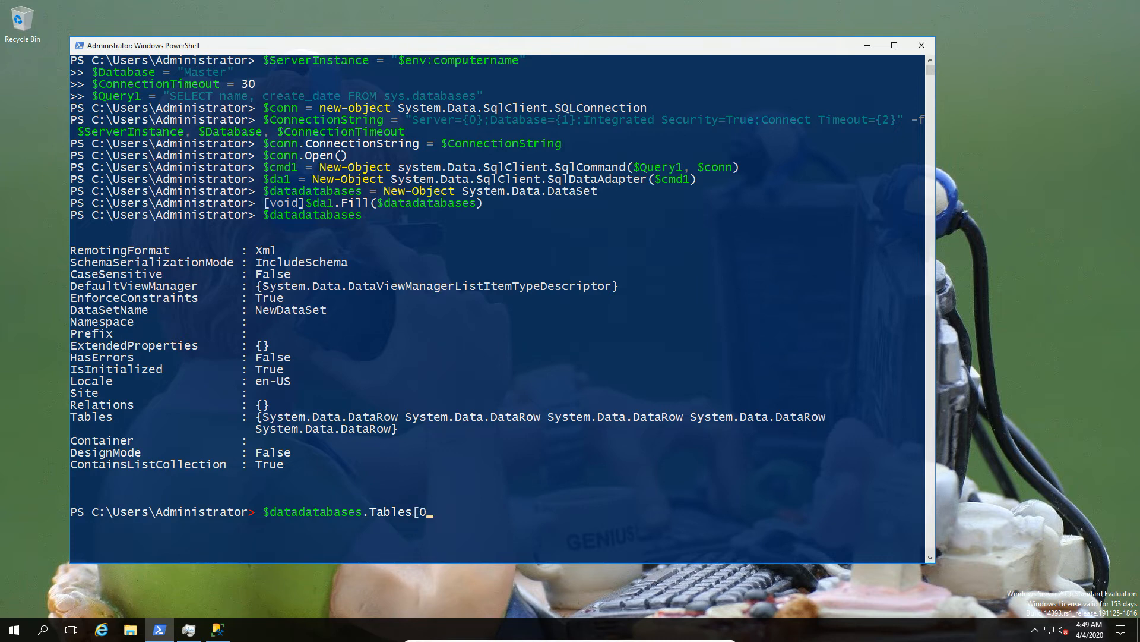
key("Return")
type("$datadatabases.Tables[0] | ft")
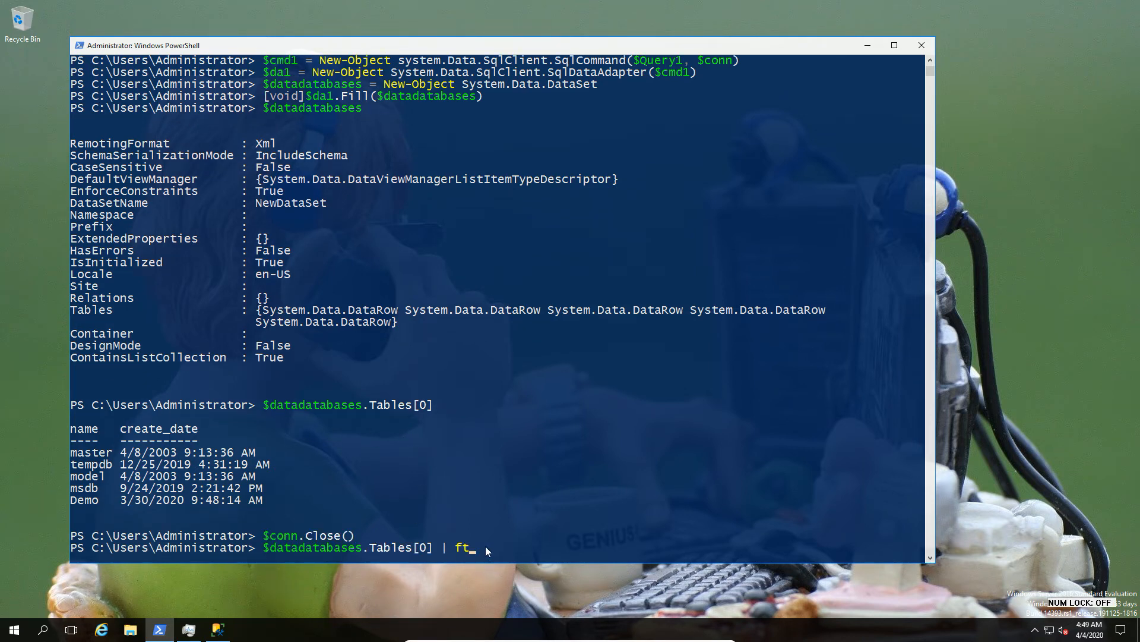
key("Return")
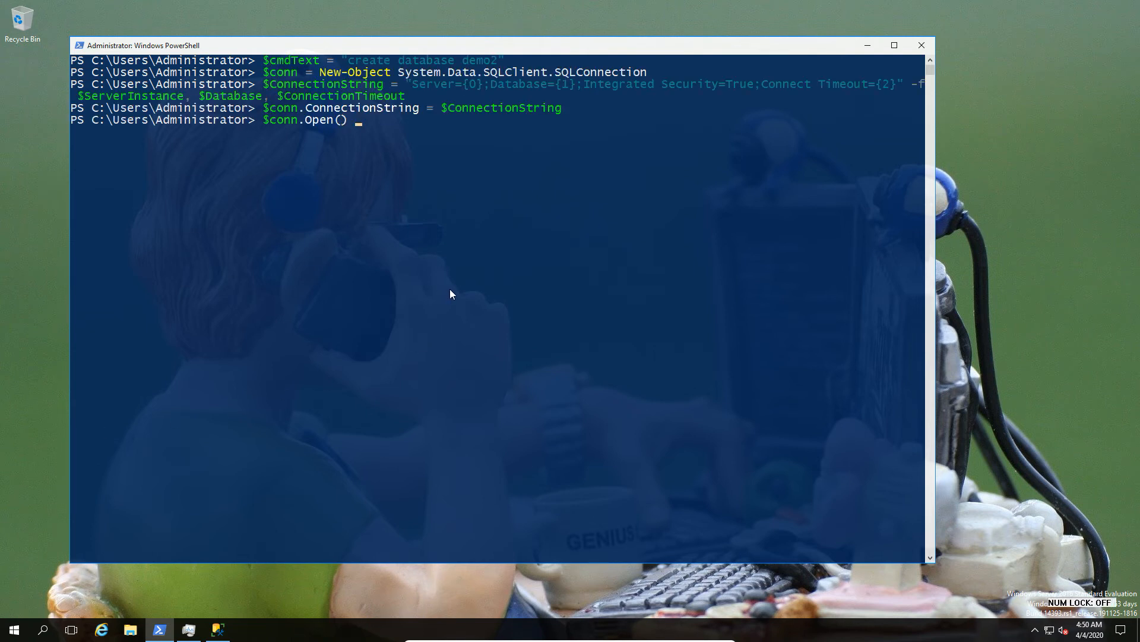
mouse_move(353, 139)
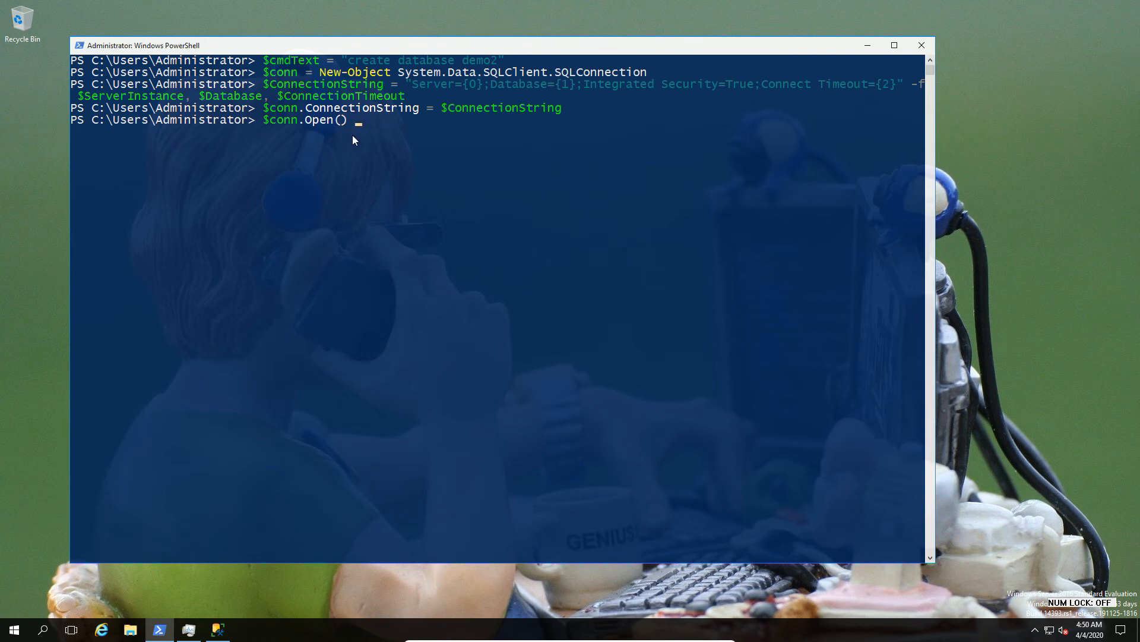
Open the new connection and create an empty SQLCommand object $Command
key("Return")
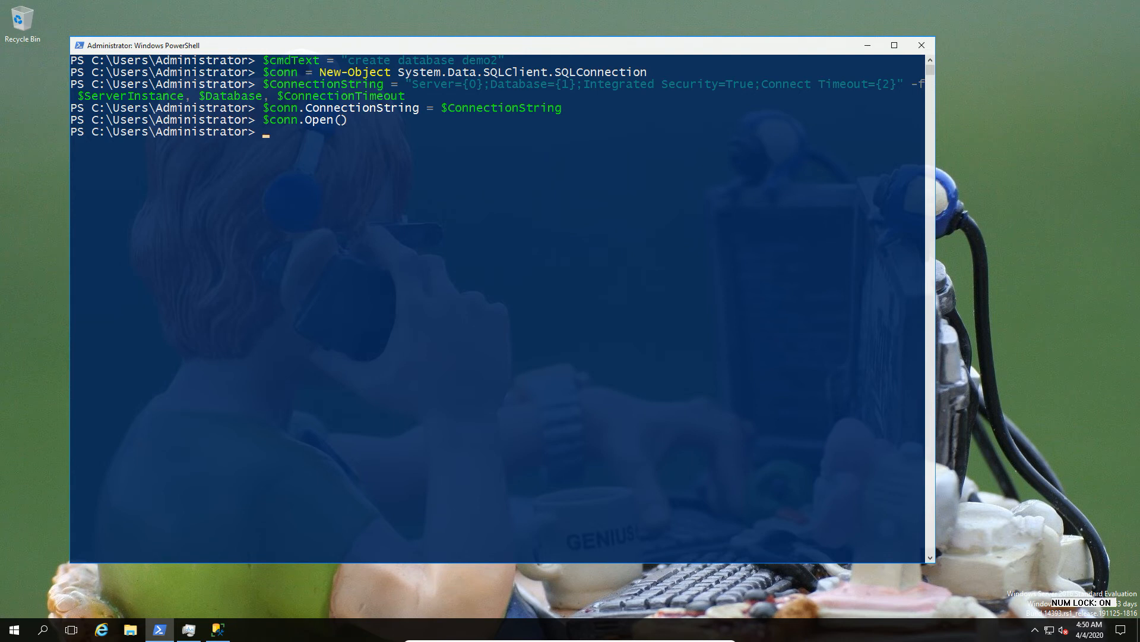
type("$Command = New-Object System.Data.SQLClient.SQLCommand")
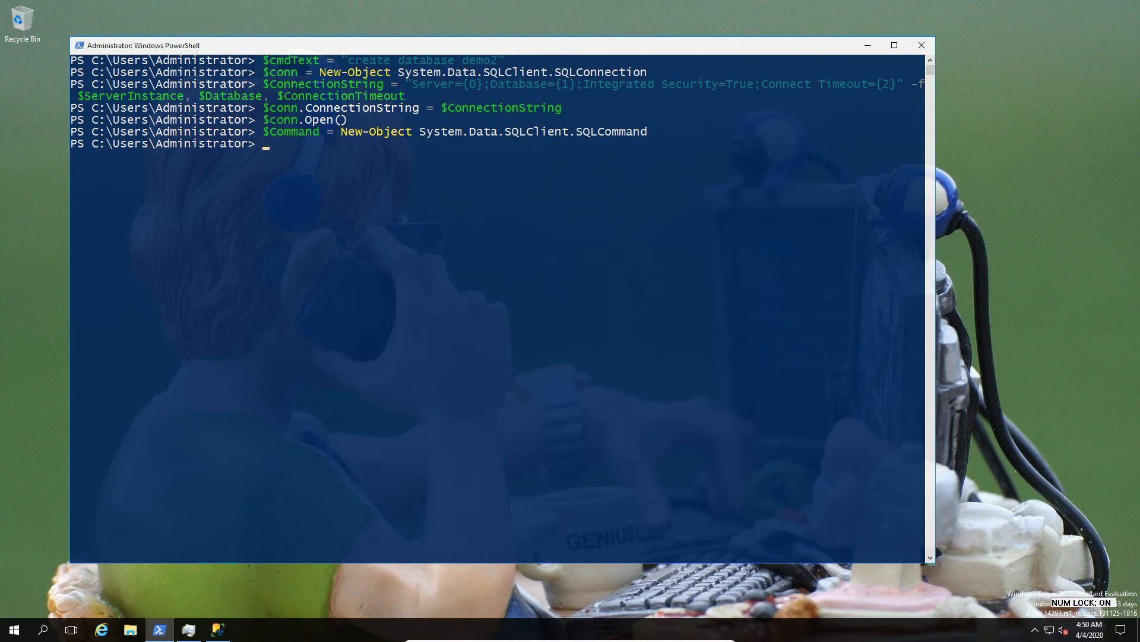
mouse_move(365, 314)
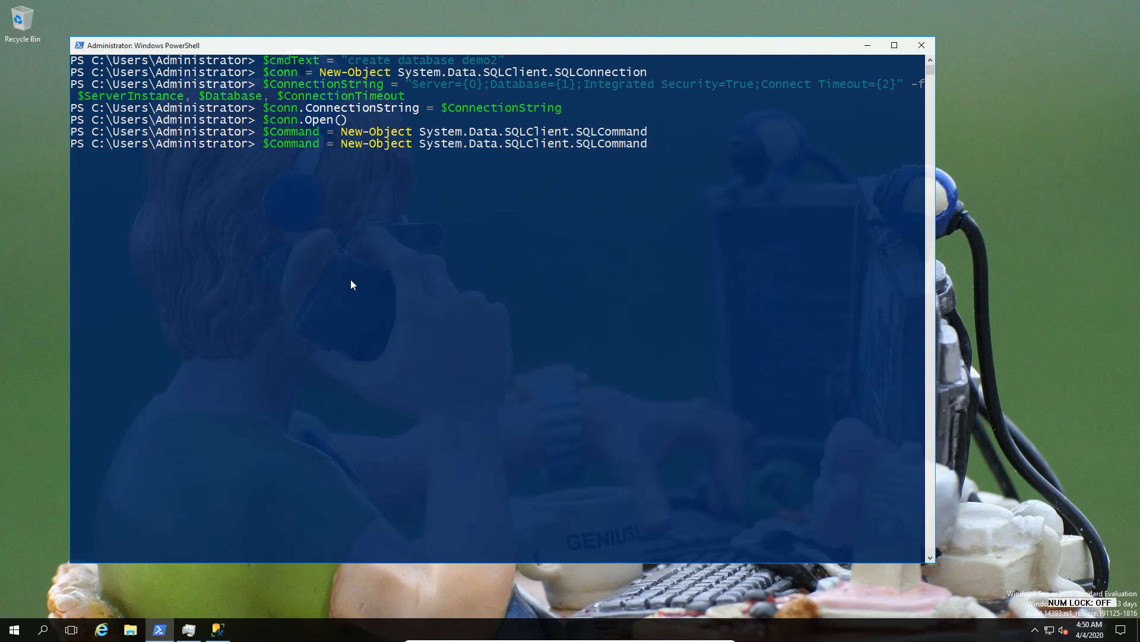
Link $Command to $conn and set its CommandText to the create database demo2 statement
type("$Command.Connection = $conn")
key("Return")
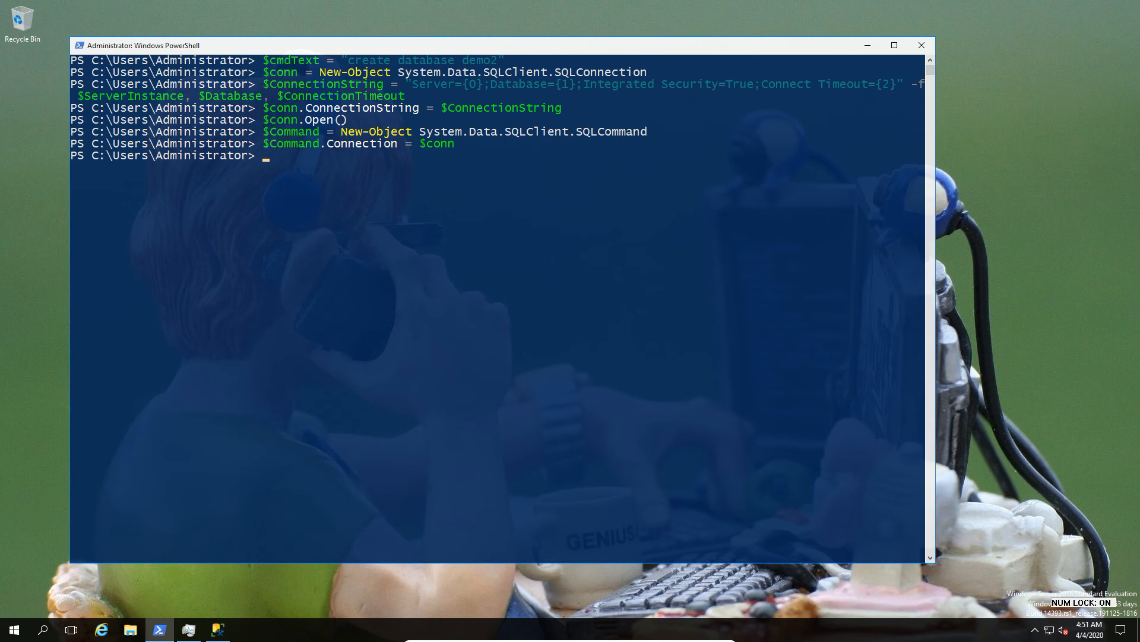
type("$Command.CommandText = $cmdText")
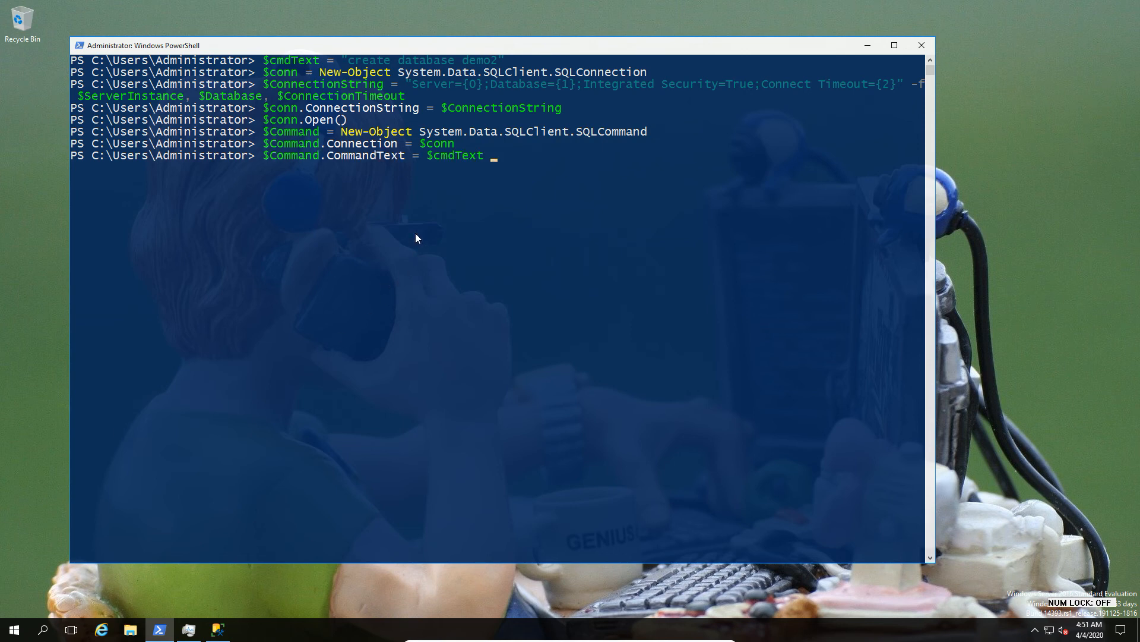
mouse_move(439, 152)
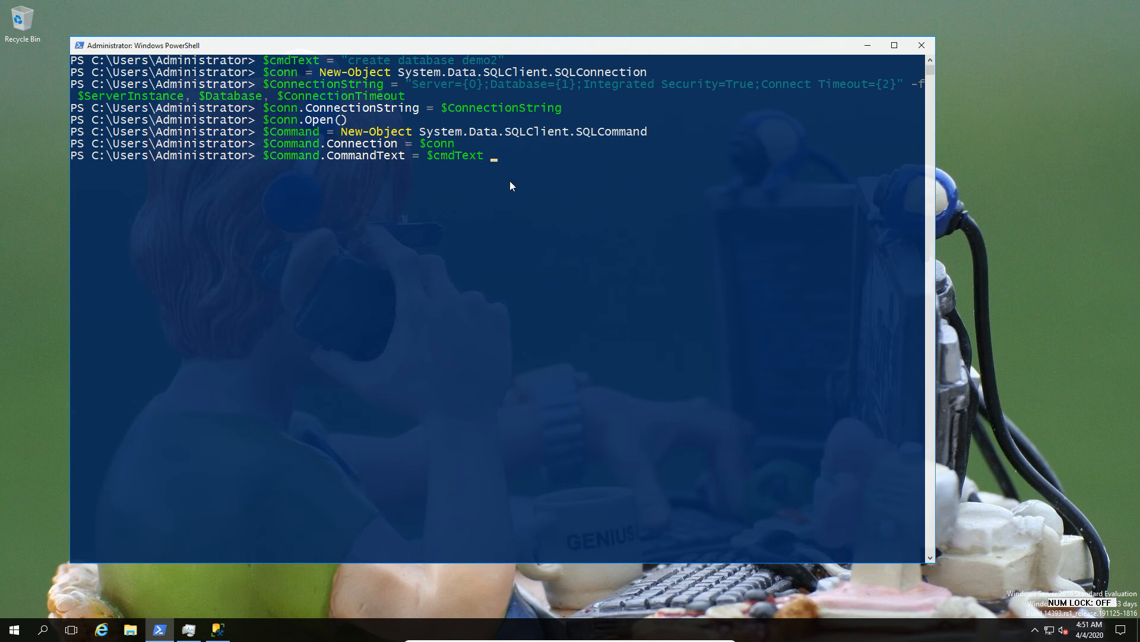
key("Return")
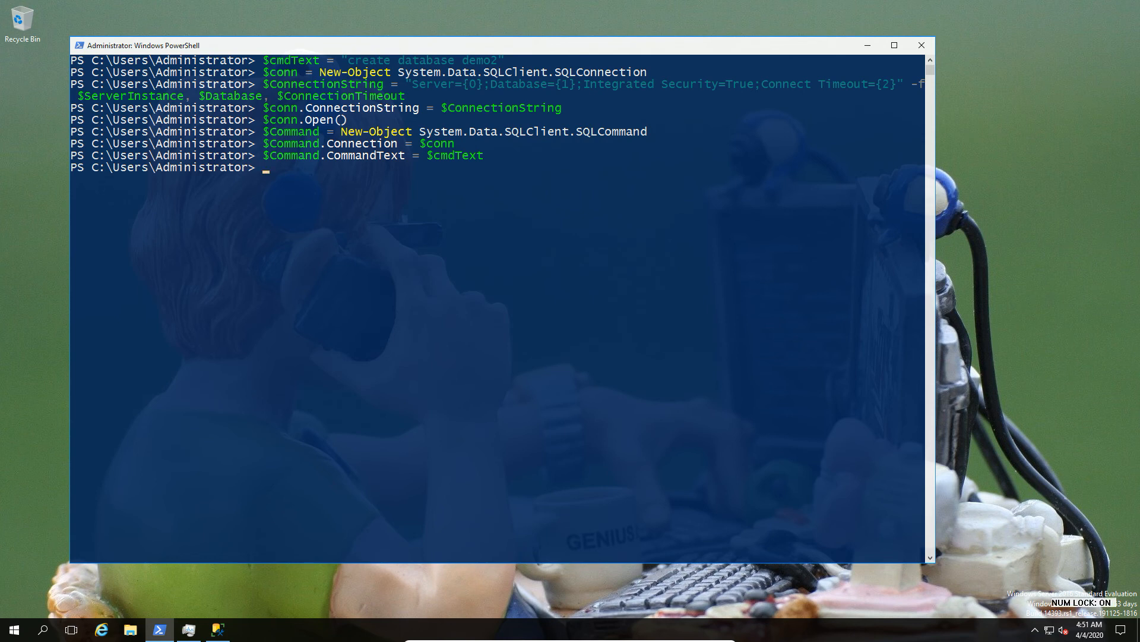
mouse_move(280, 404)
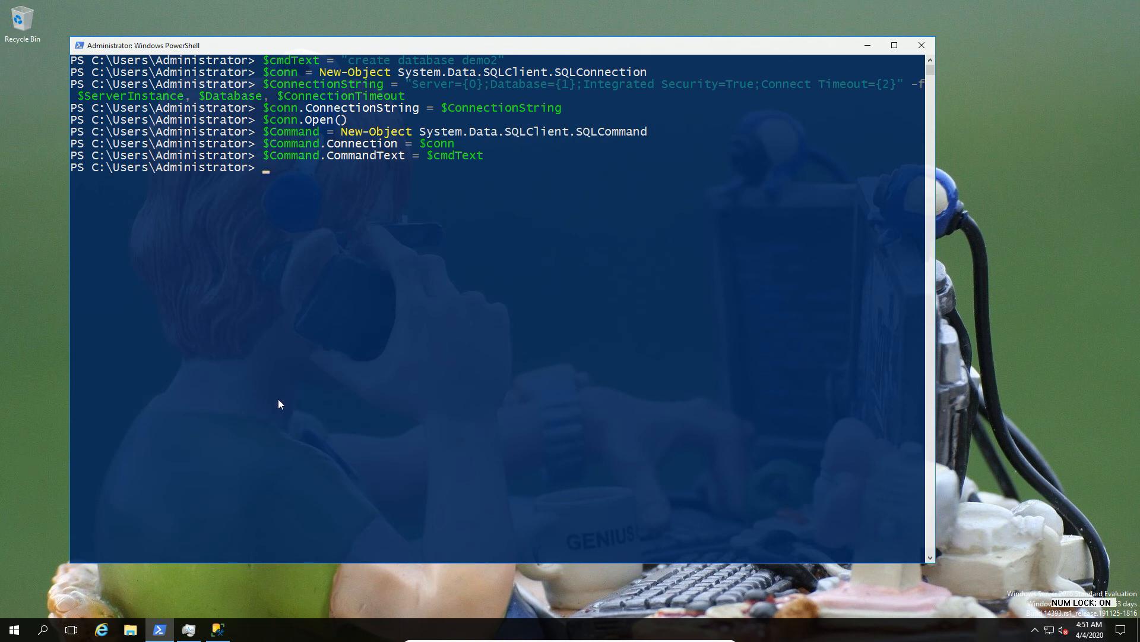
type("$Command.ExecuteNonQuery()")
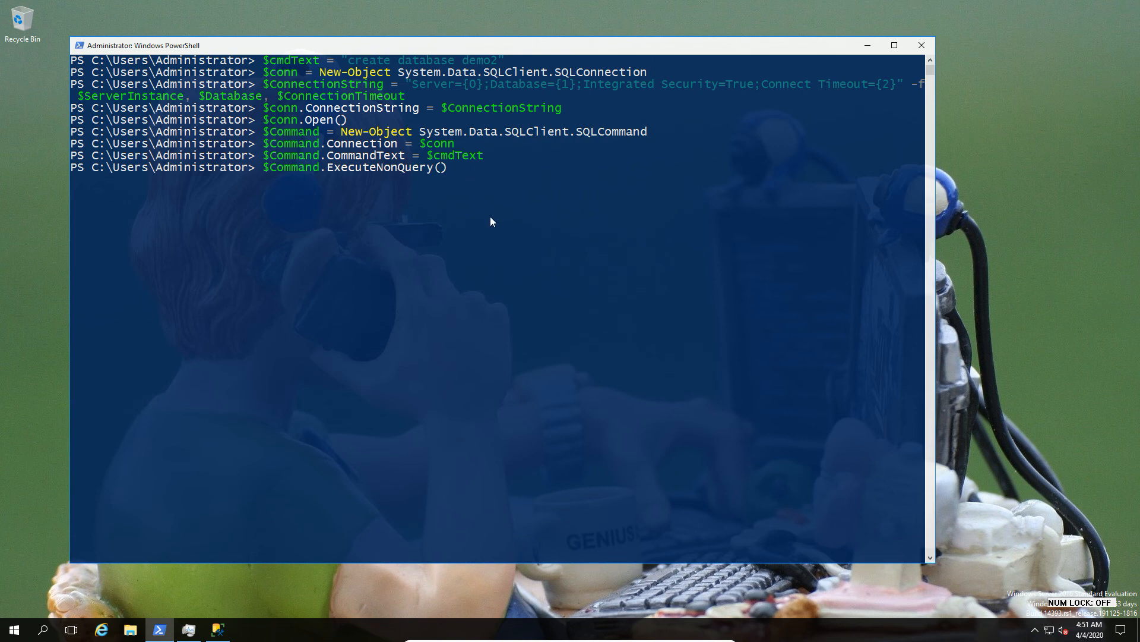
Execute the demo2 creation with ExecuteNonQuery (returns -1) and close the connection
key("Return")
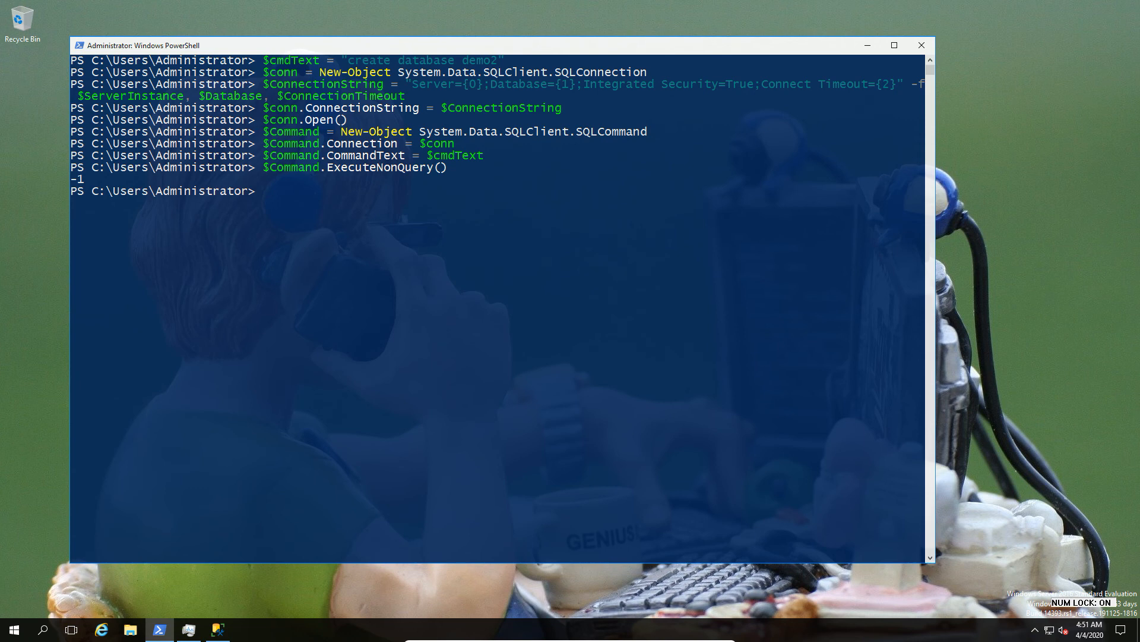
type("$conn.Close()")
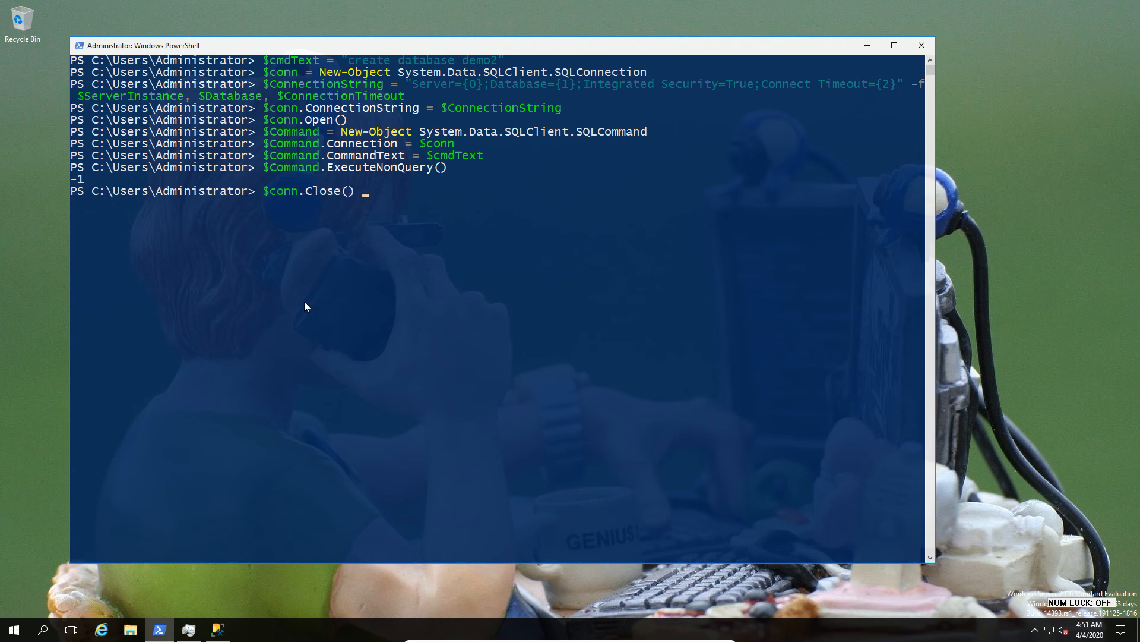
key("Return")
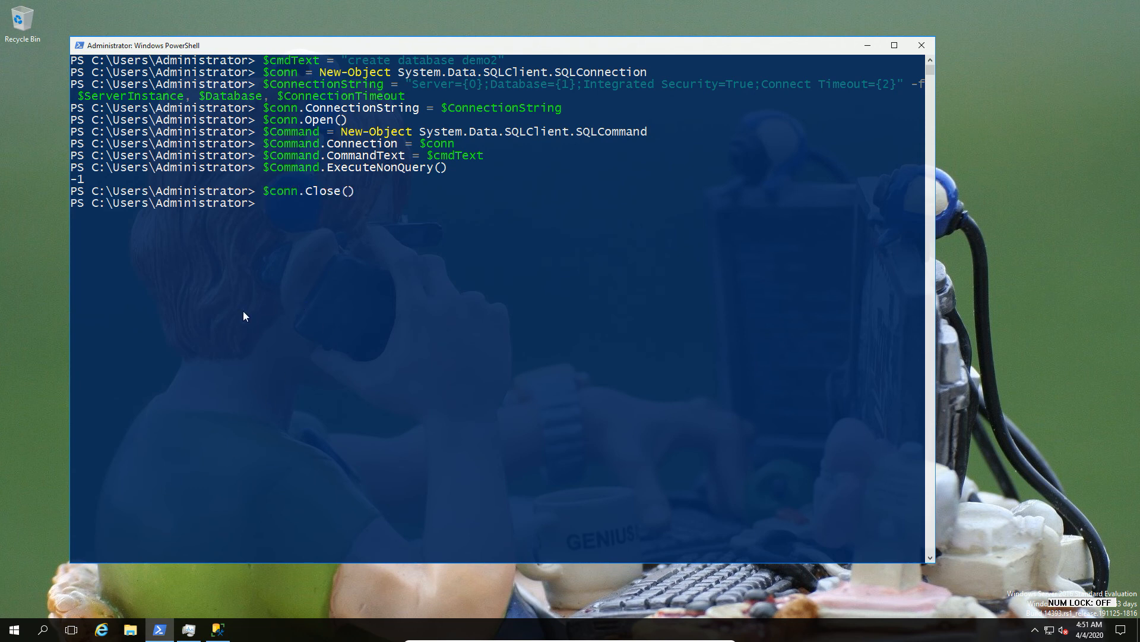
mouse_move(88, 495)
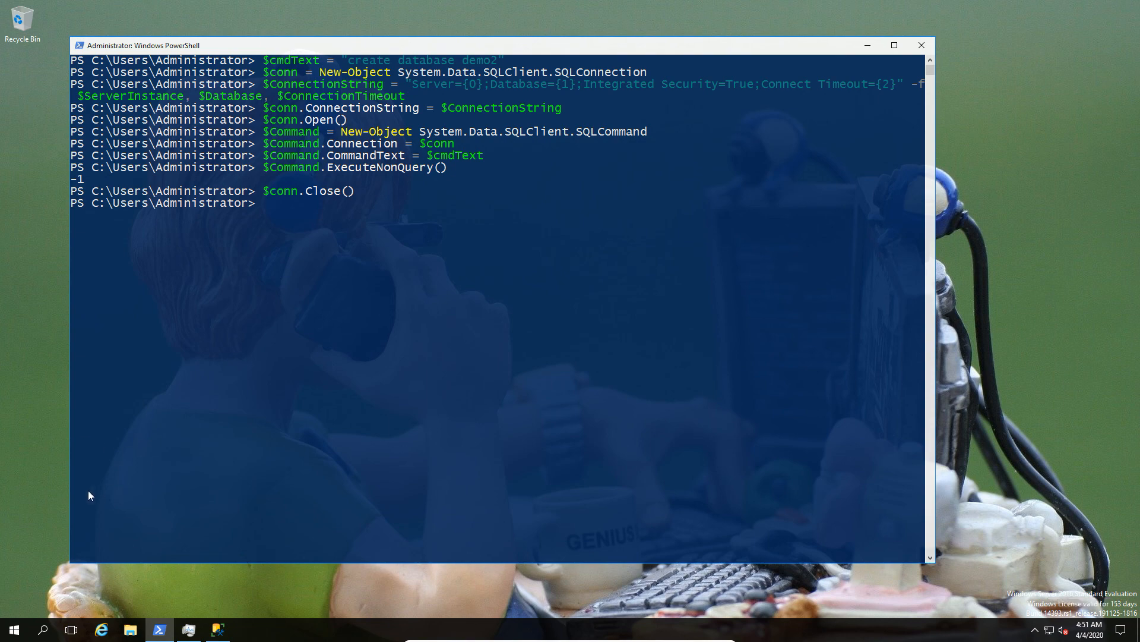
left_click(217, 629)
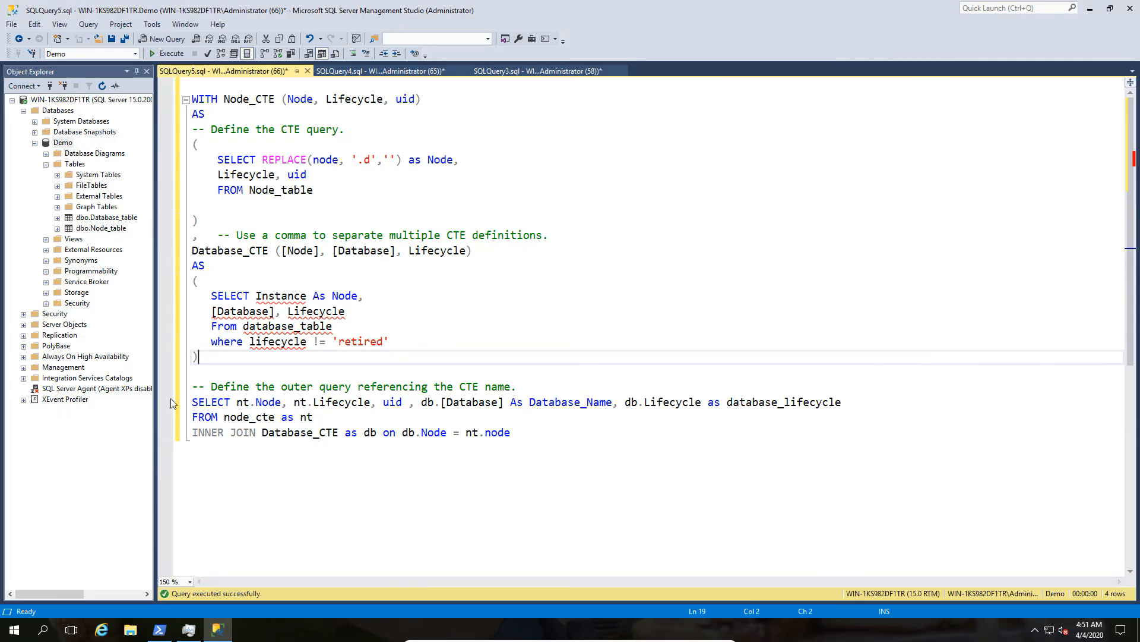
Refresh Object Explorer's Databases, confirm demo2 is listed, and minimize Management Studio
left_click(57, 110)
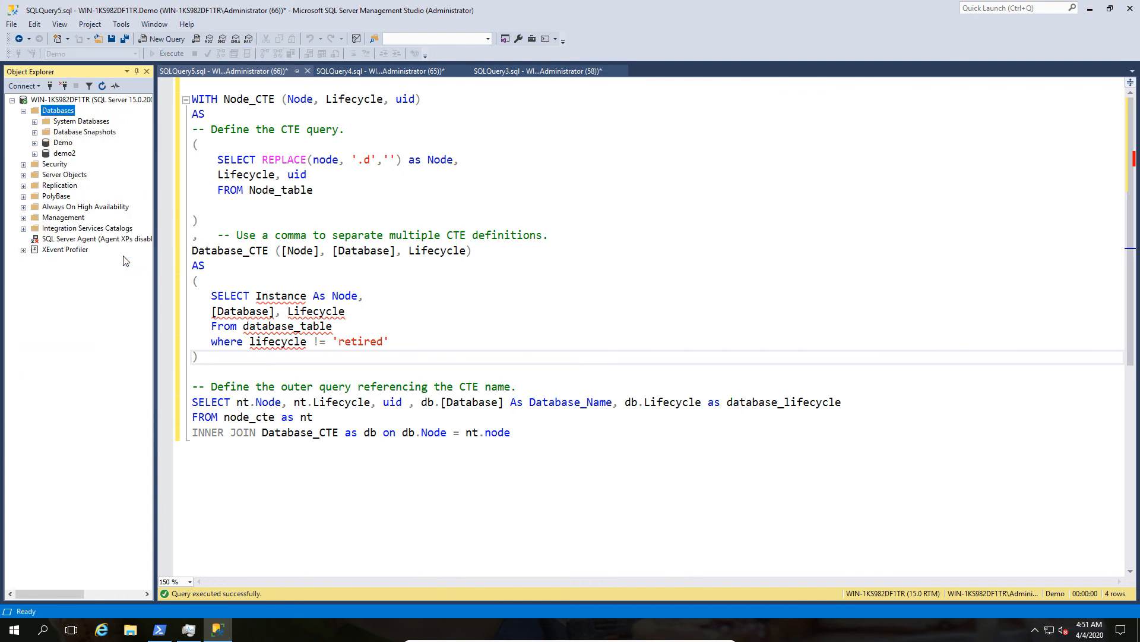
left_click(65, 153)
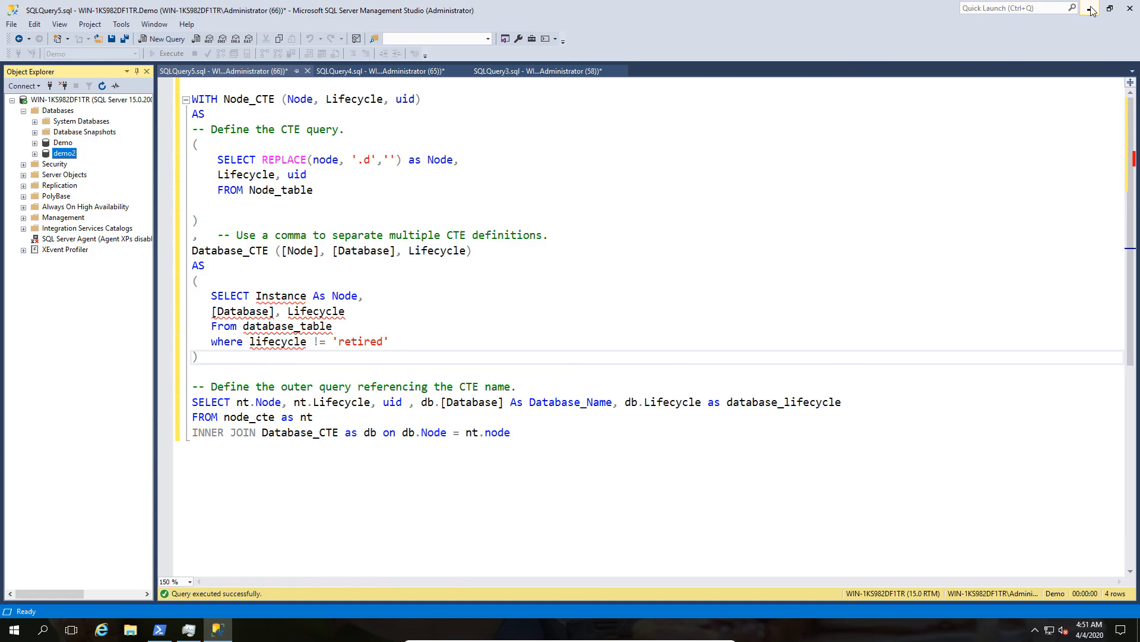
left_click(159, 629)
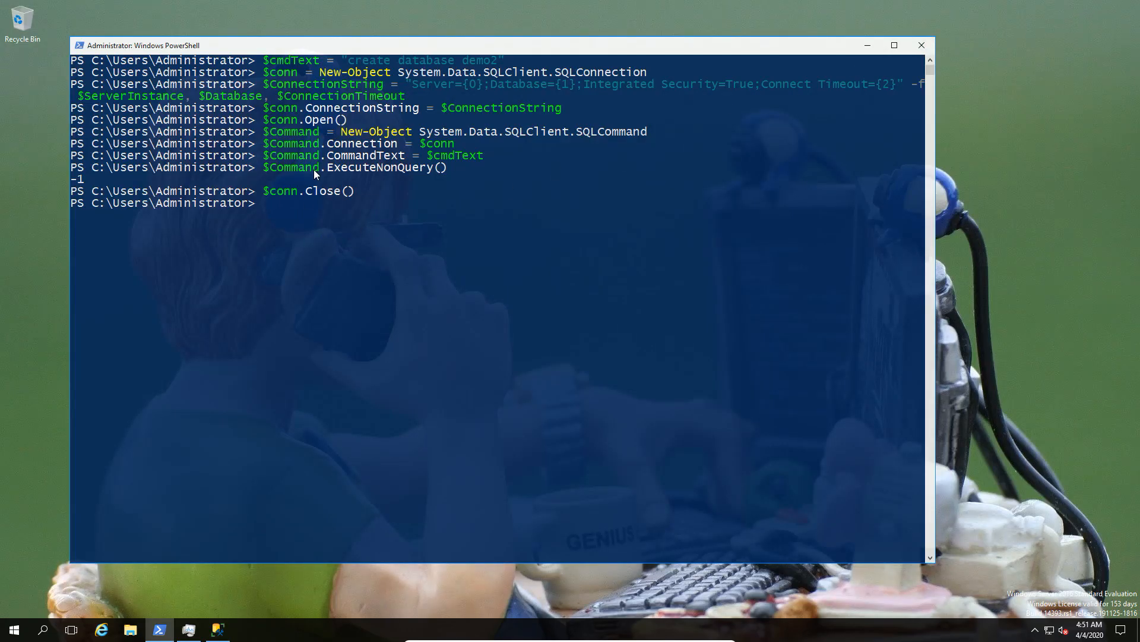
mouse_move(337, 288)
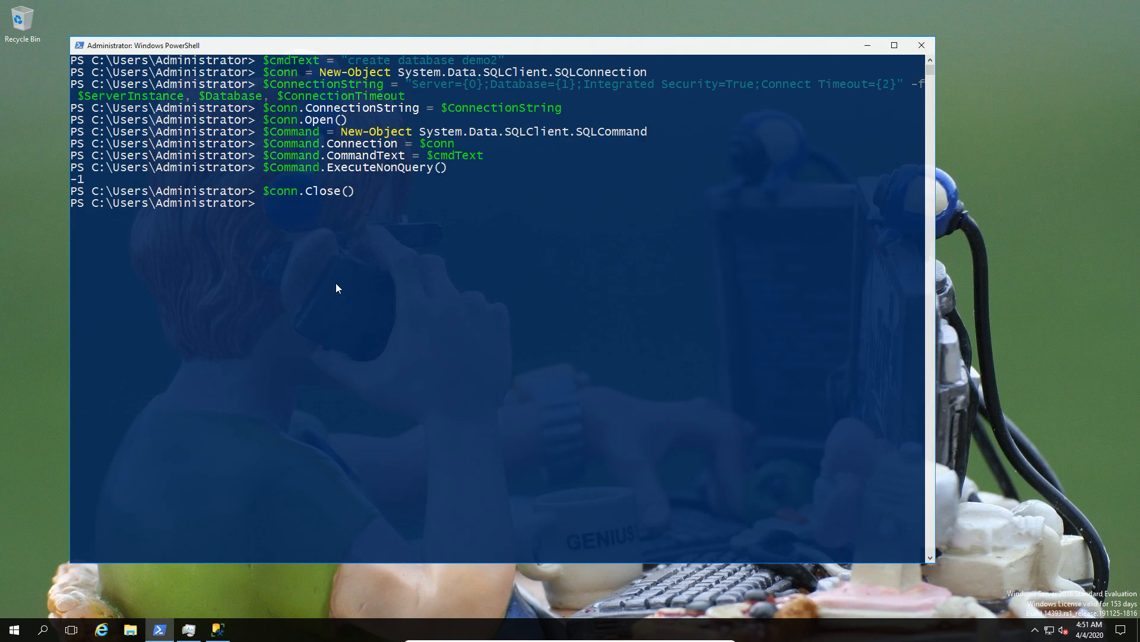
mouse_move(267, 168)
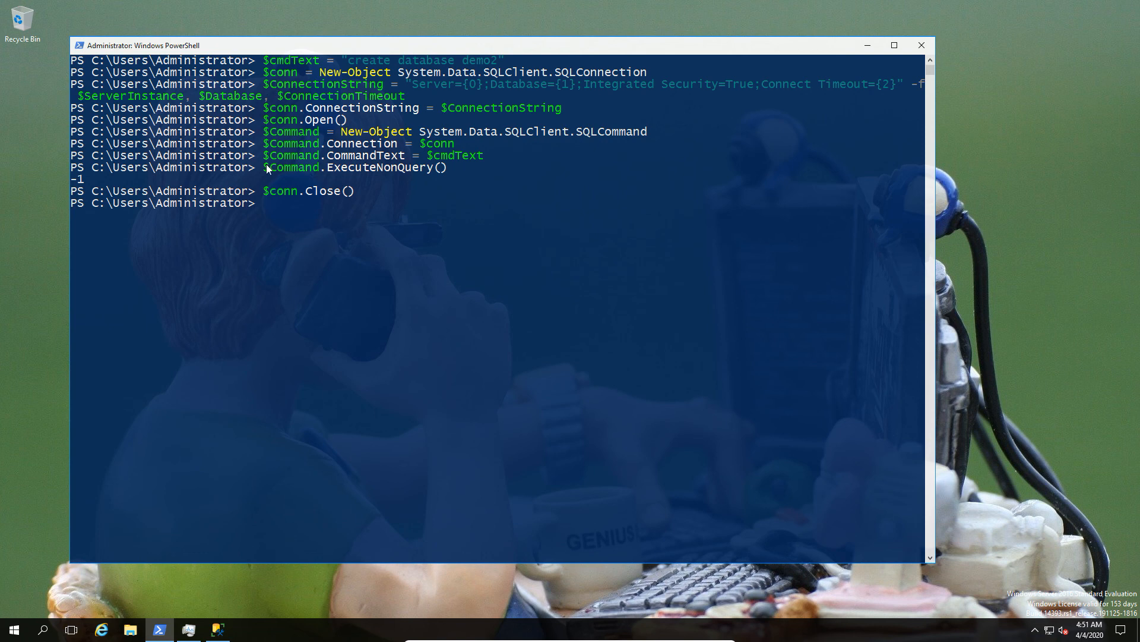